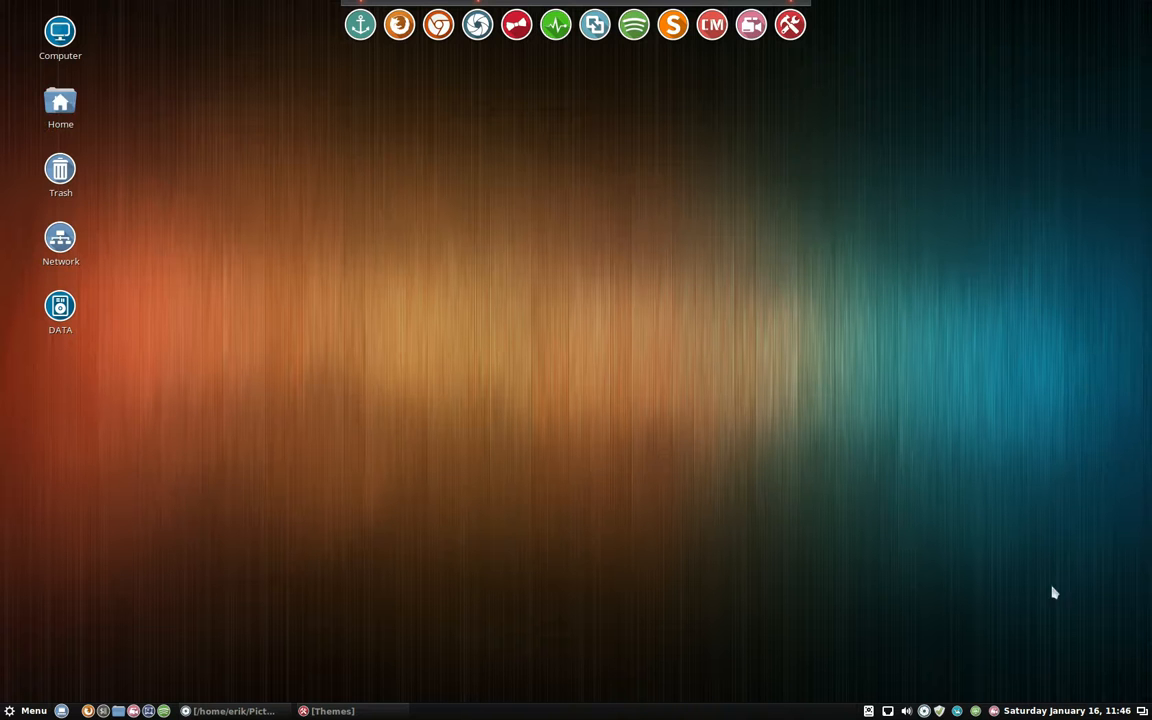
# Show Themes settings on the desktop's right side with the application menu open beside it.
pyautogui.click(1064, 710)
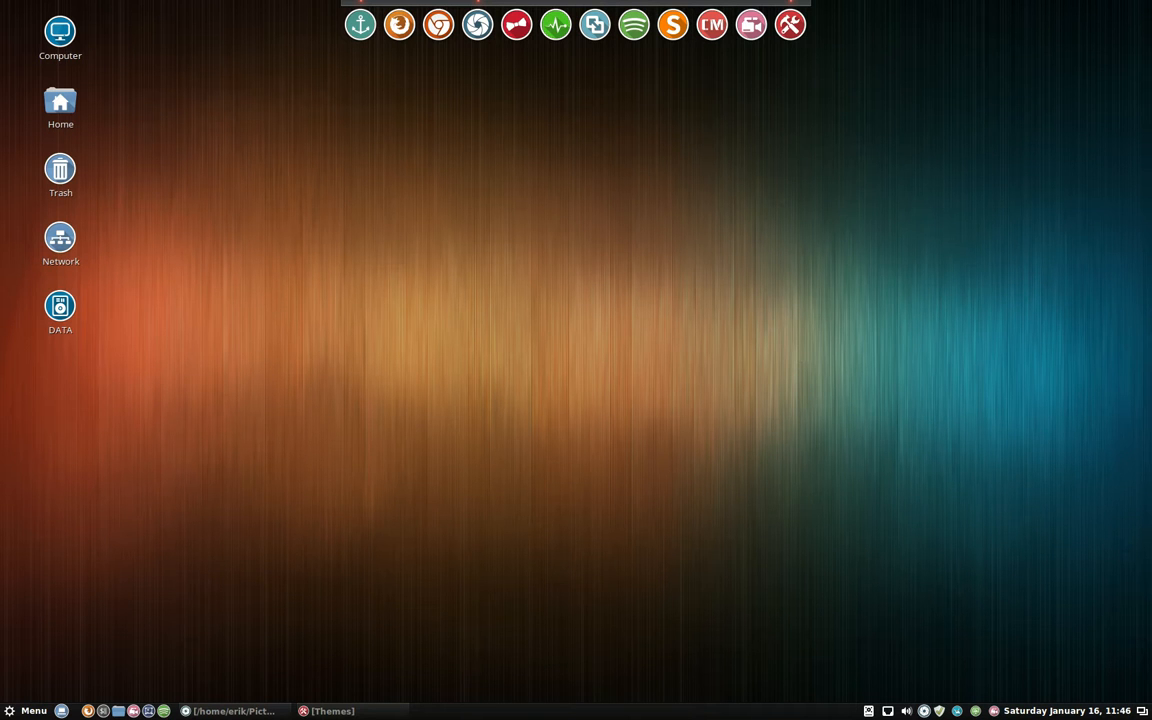
pyautogui.moveTo(444, 300)
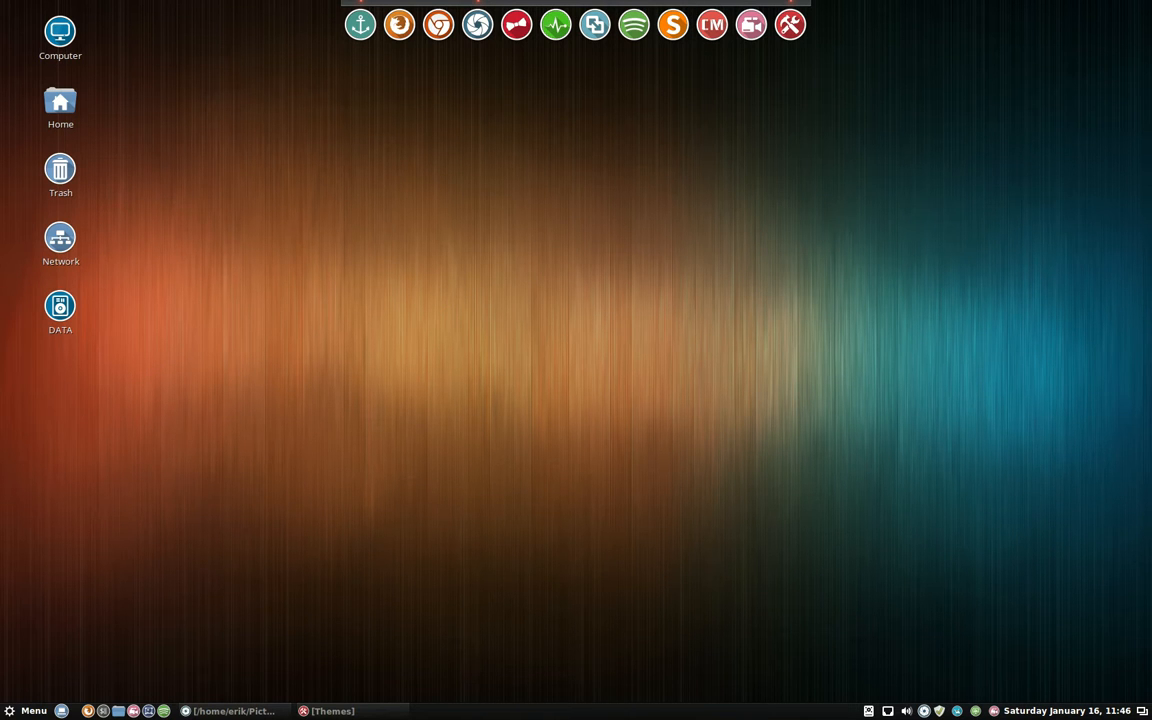
pyautogui.moveTo(440, 296)
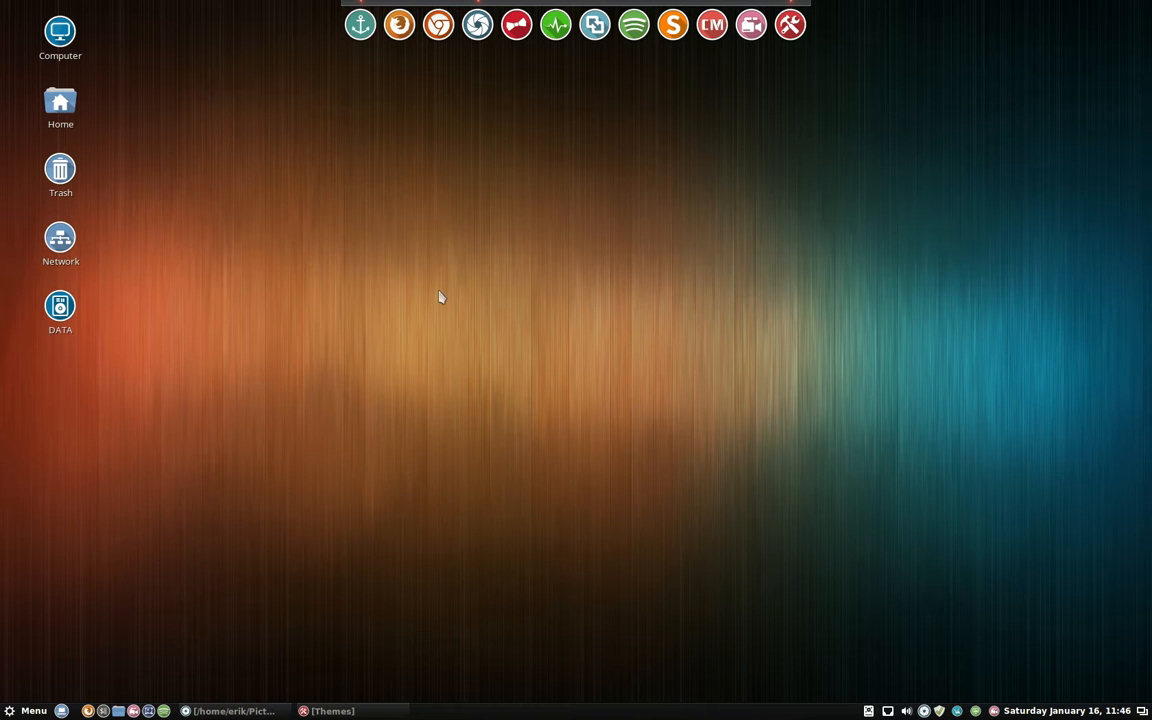
pyautogui.moveTo(572, 244)
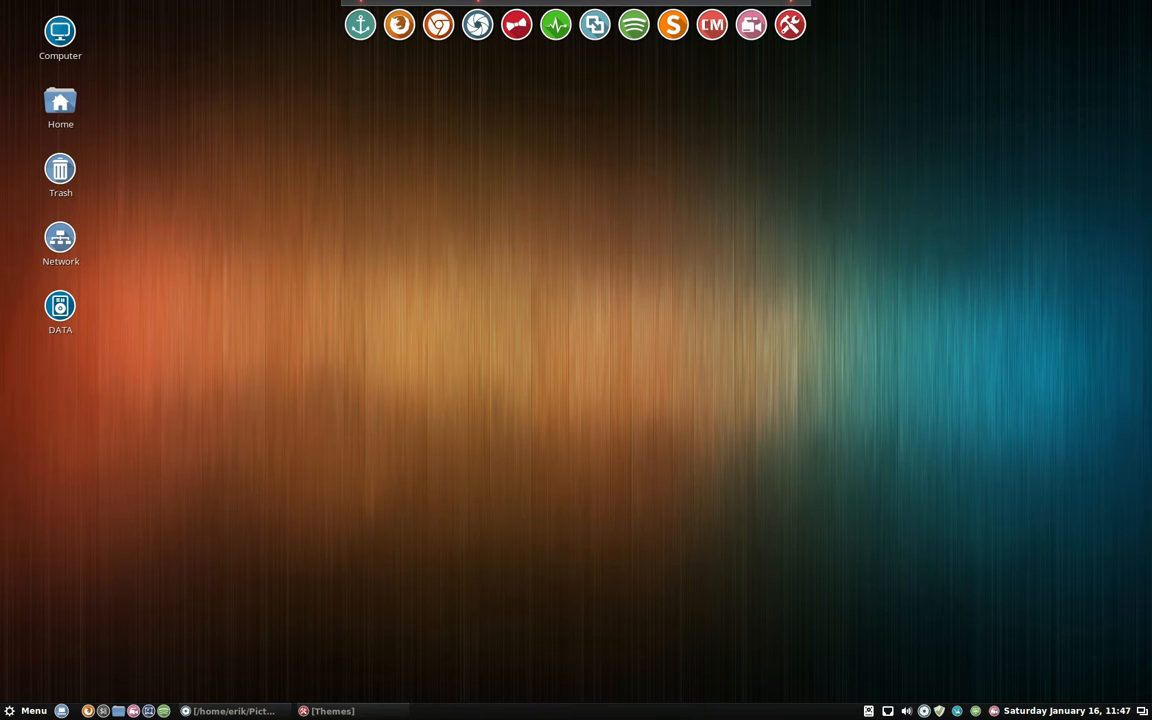
pyautogui.click(334, 712)
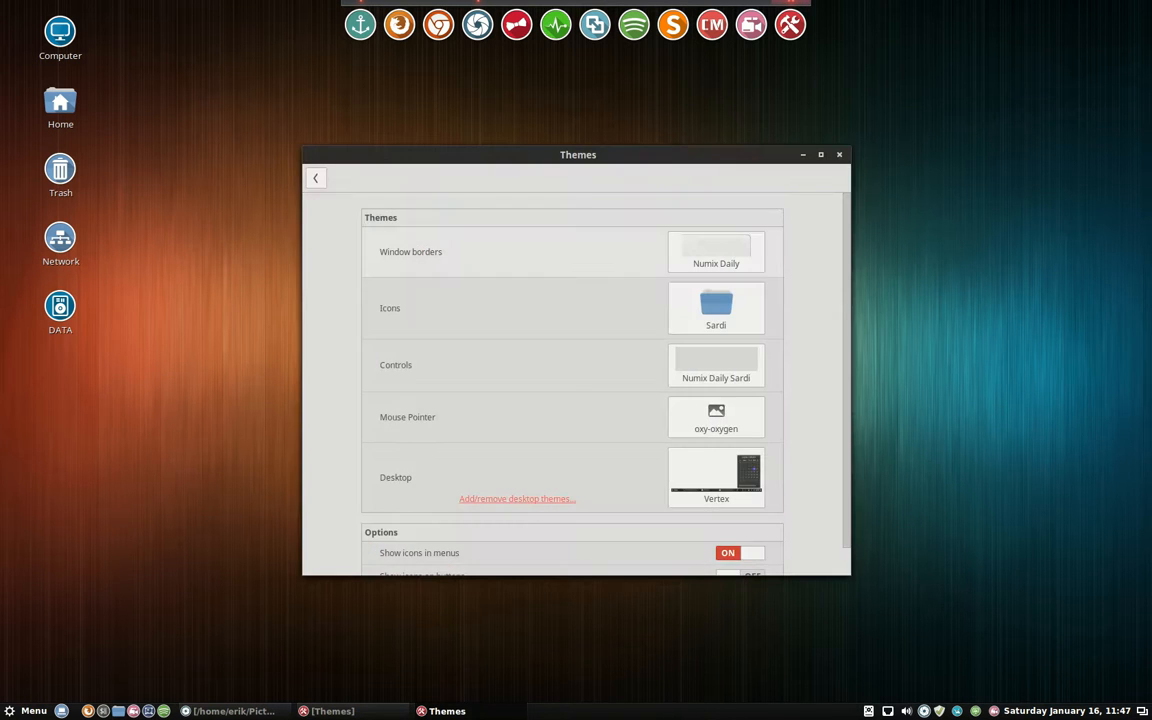
pyautogui.moveTo(578, 154); pyautogui.dragTo(868, 124)
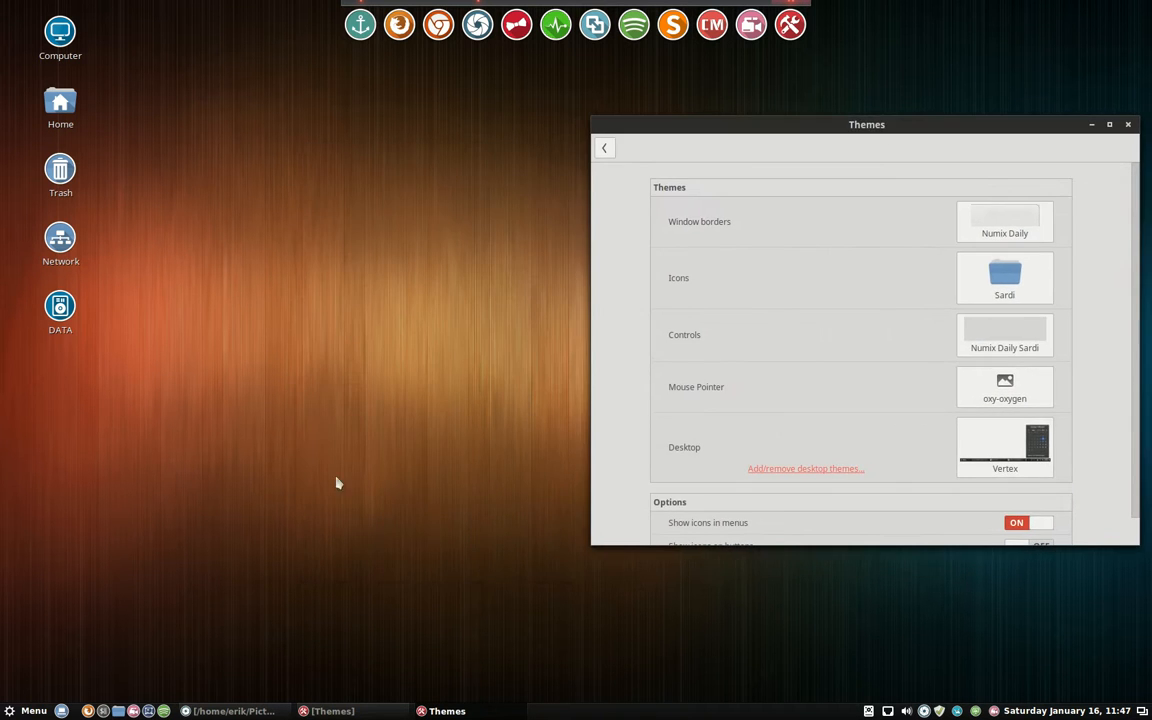
pyautogui.click(30, 710)
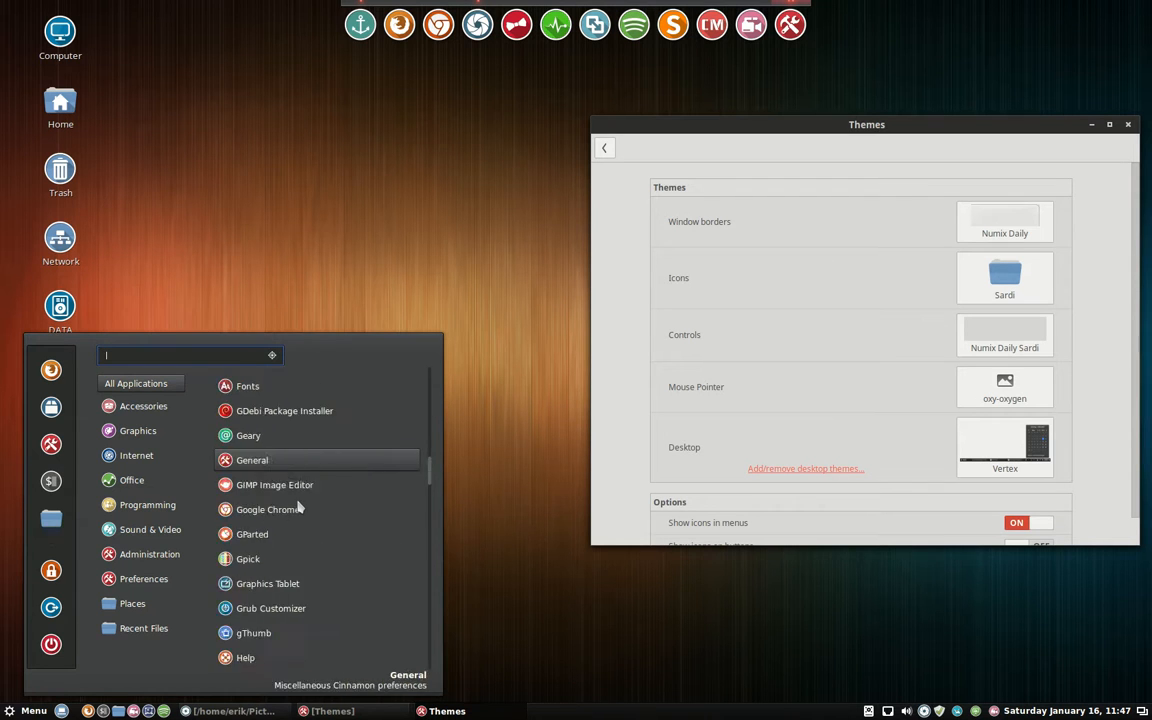
# Scroll down through the All Applications list to review its icons.
pyautogui.scroll(-3)
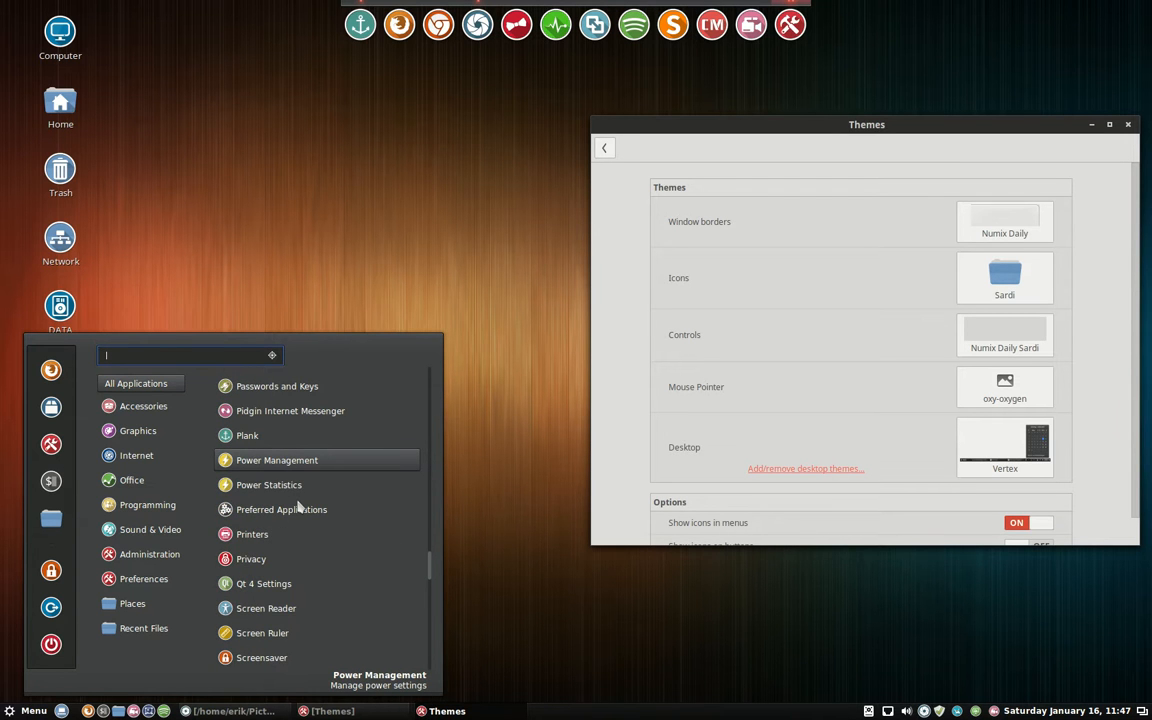
pyautogui.scroll(-3)
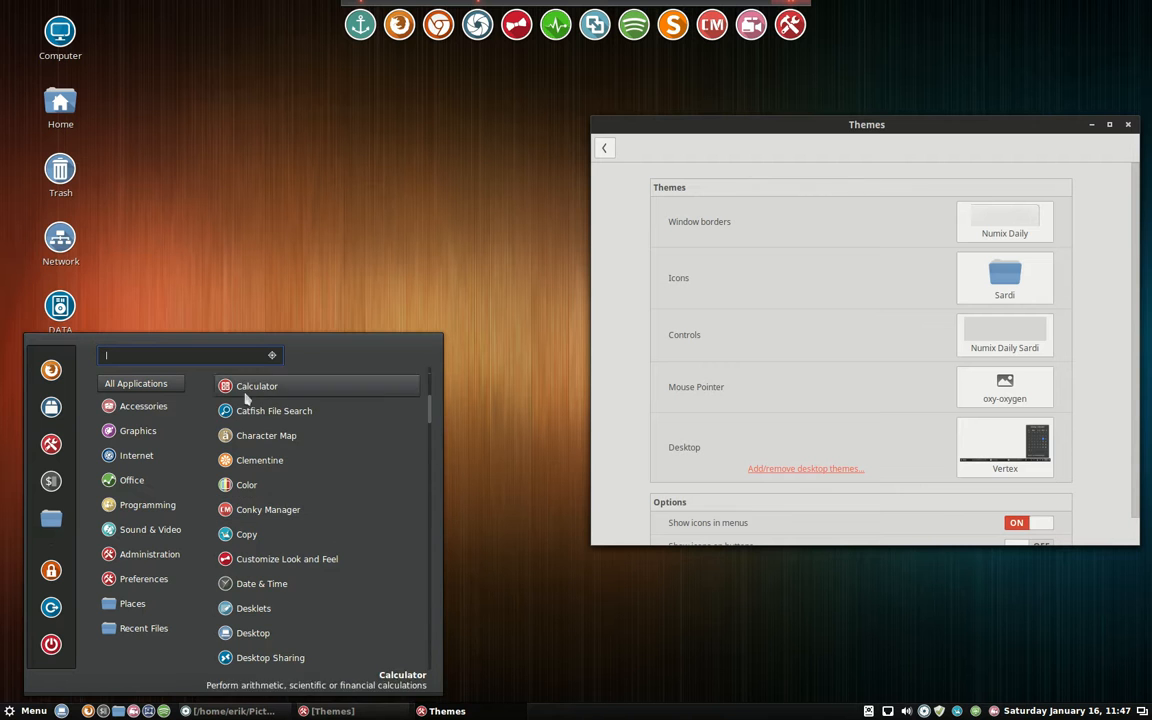
pyautogui.moveTo(252, 608)
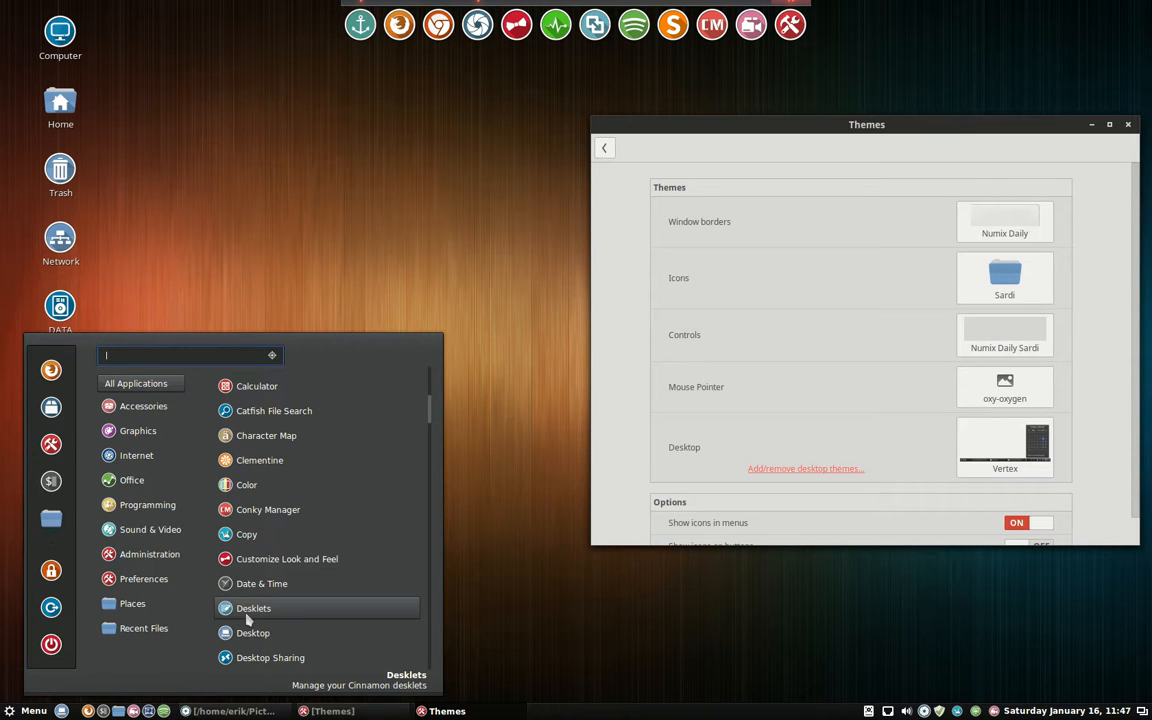
pyautogui.moveTo(266, 392)
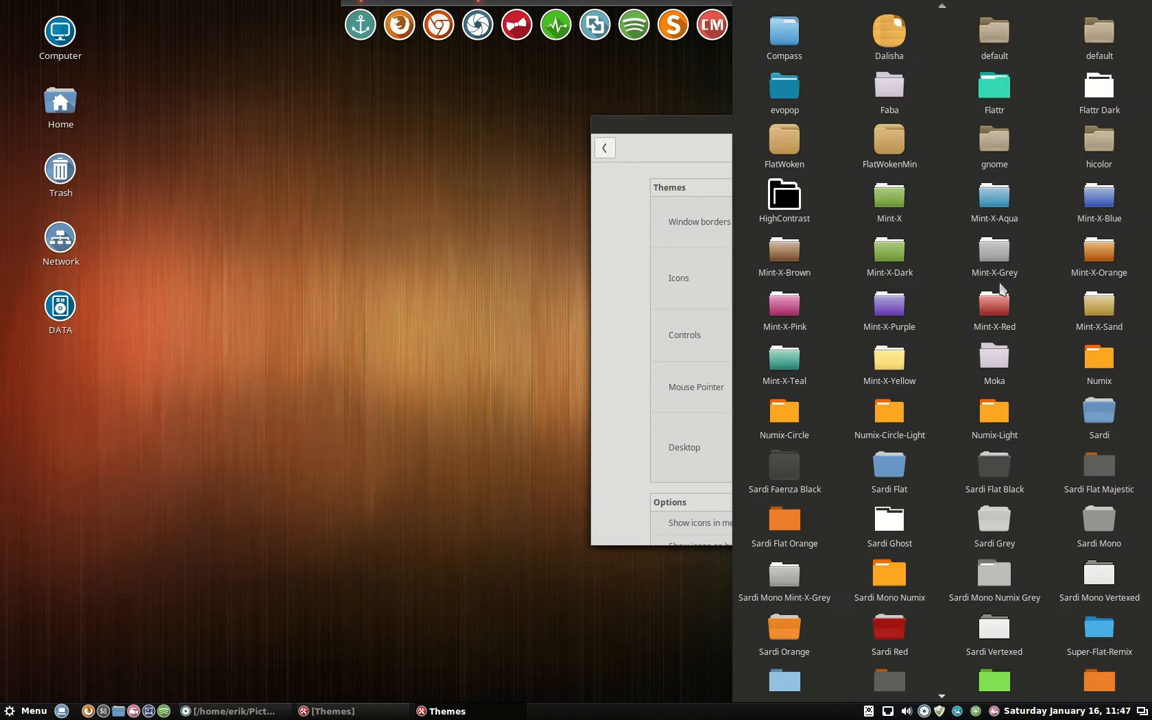
# Apply Sardi Faenza Black icons, reposition the Home folder window and check the menu icons.
pyautogui.click(994, 470)
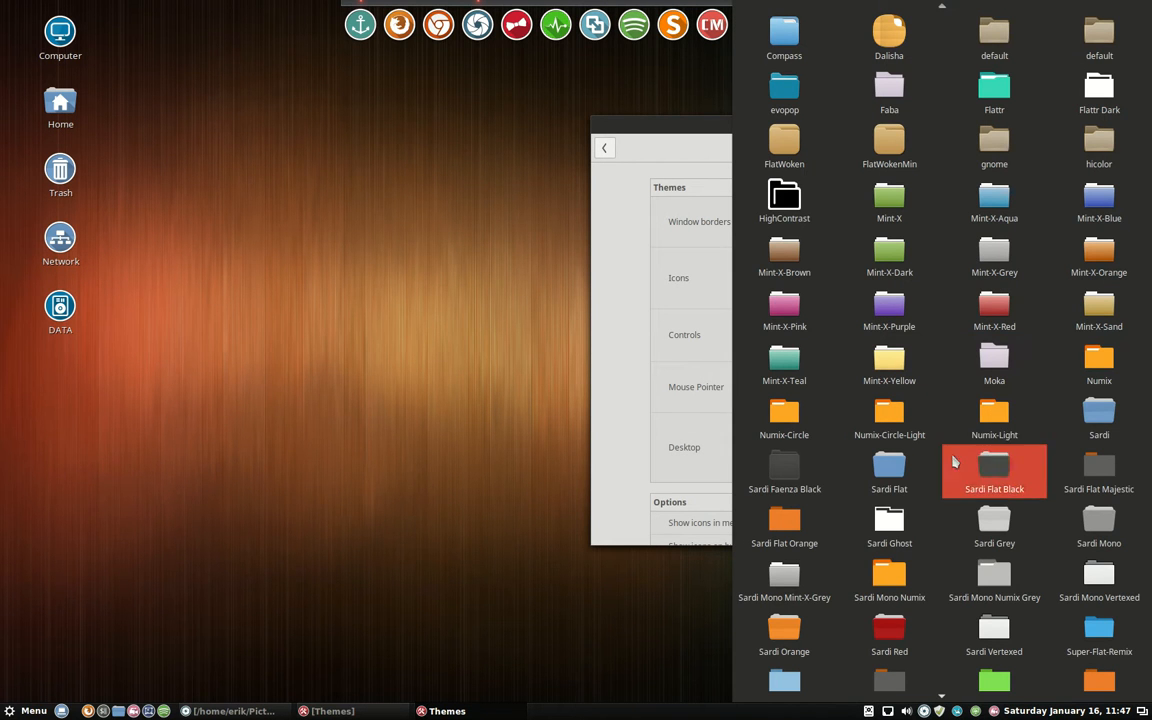
pyautogui.click(784, 472)
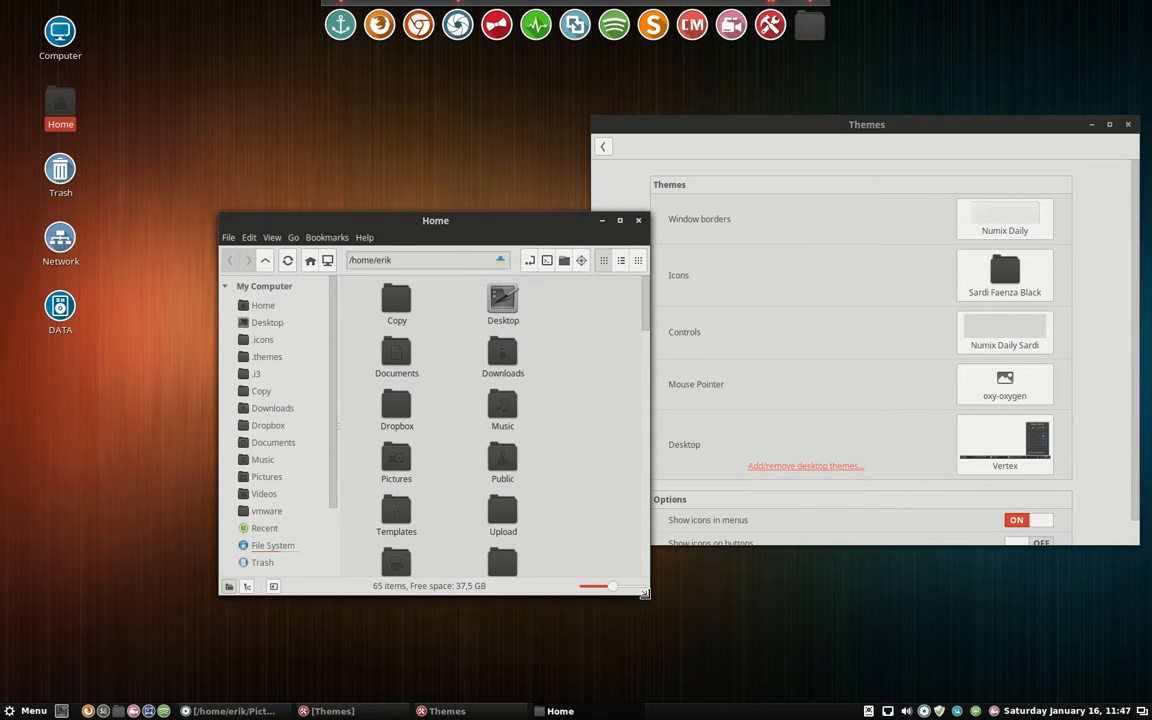
pyautogui.moveTo(436, 220); pyautogui.dragTo(336, 88)
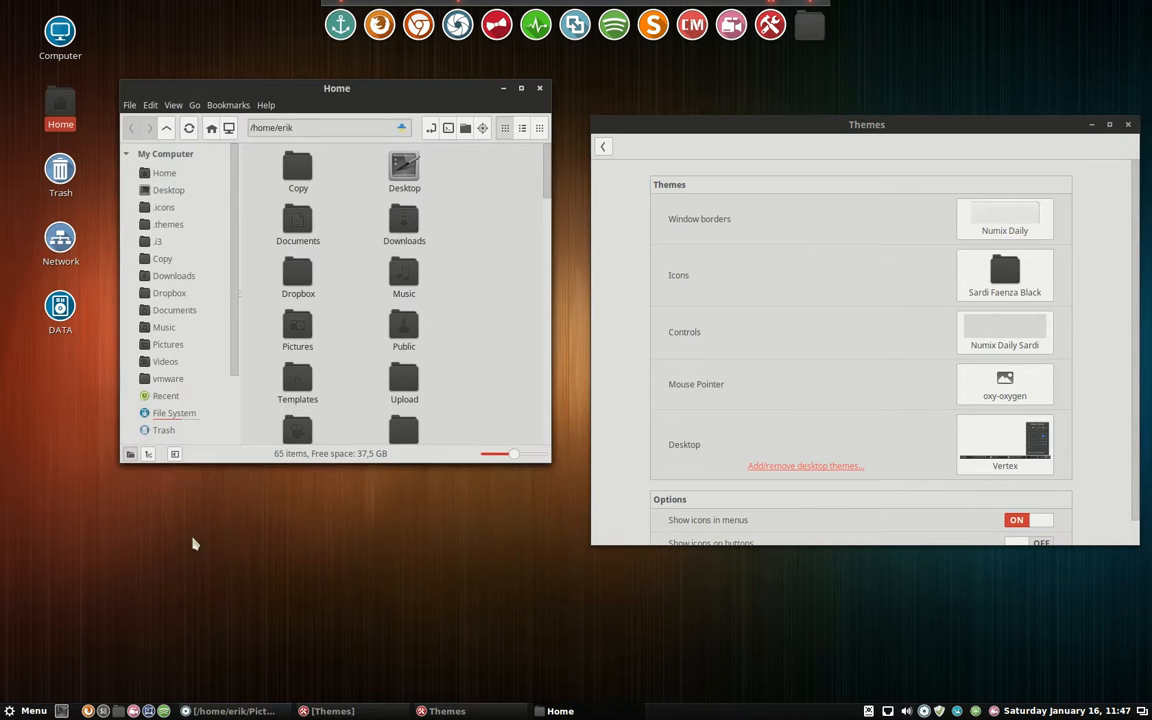
pyautogui.click(28, 712)
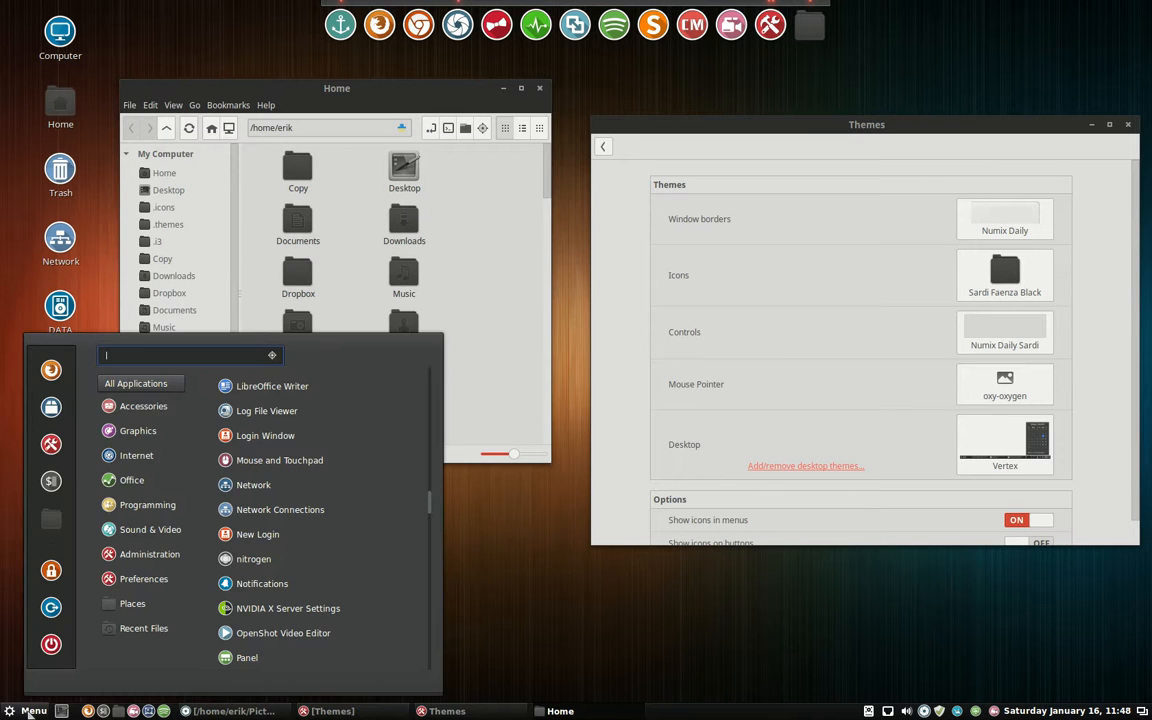
pyautogui.click(132, 604)
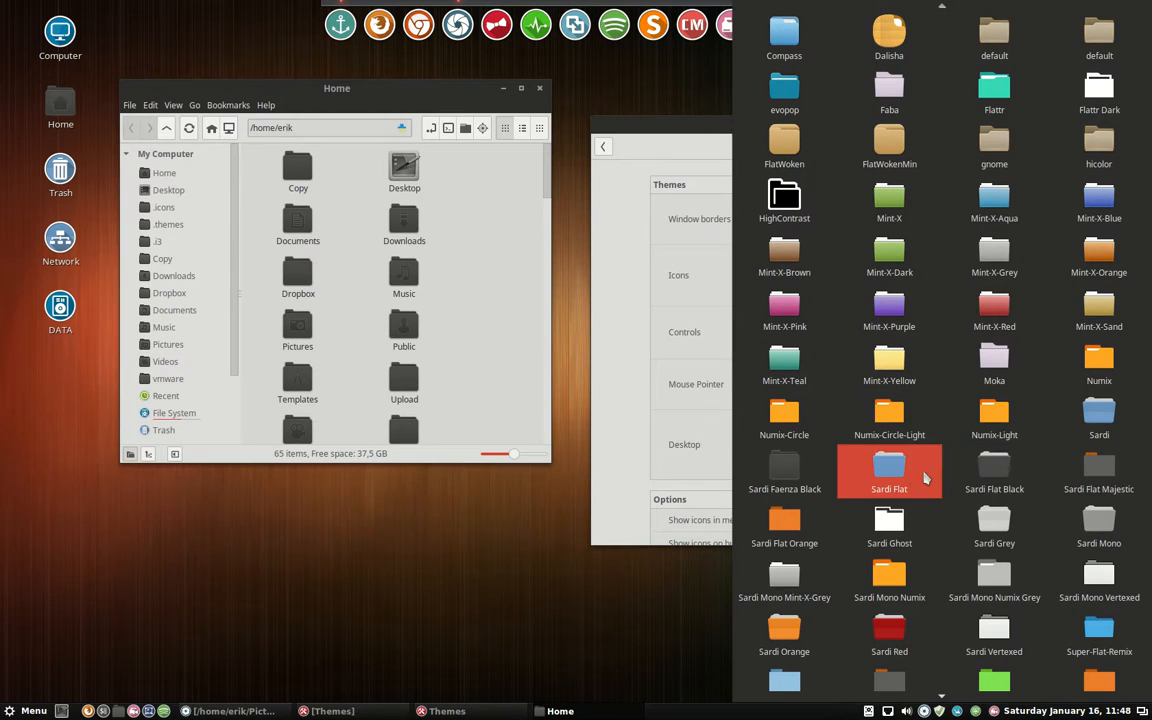
pyautogui.moveTo(784, 464)
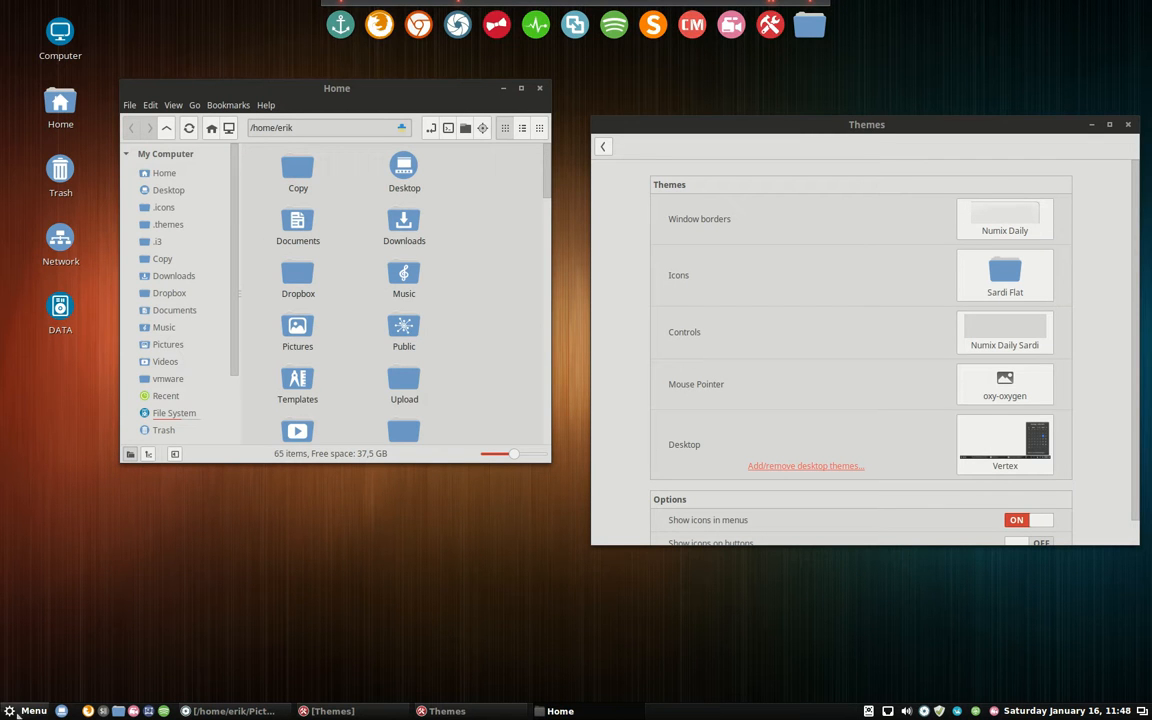
# Bring up the icon theme choices to move from Sardi Flat to Sardi Flat Black.
pyautogui.click(28, 710)
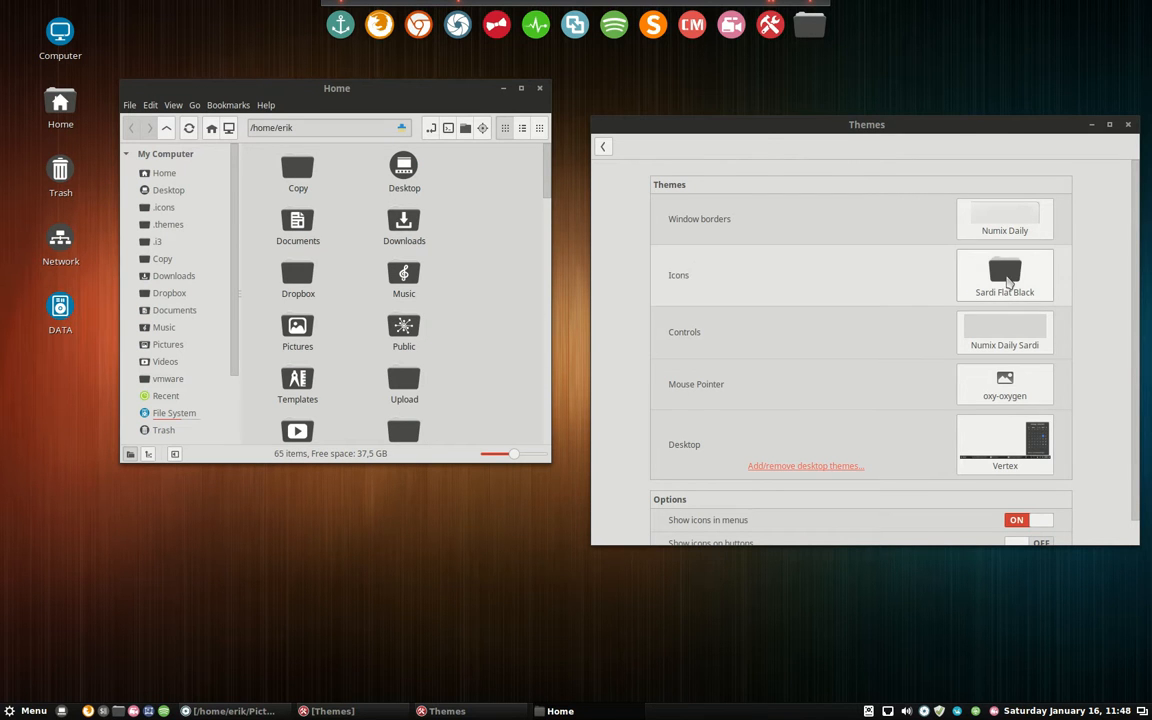
# Try Sardi Flat Majestic, then apply Sardi Flat Orange giving Home orange folder icons.
pyautogui.click(1004, 276)
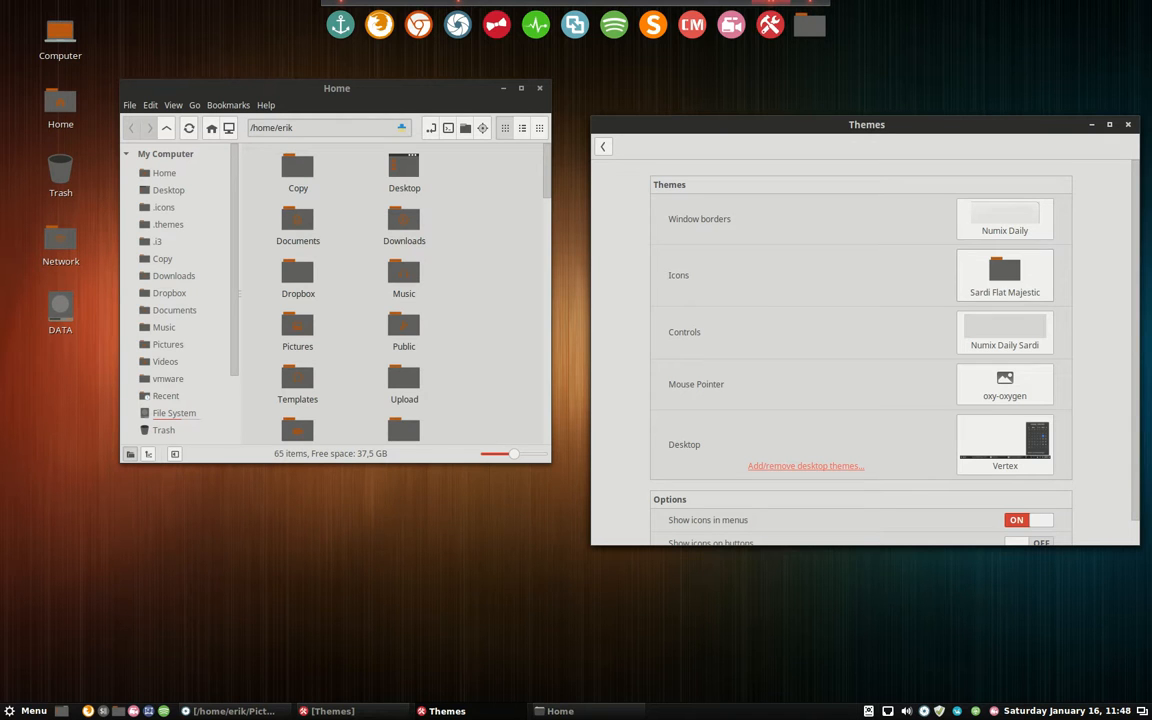
pyautogui.moveTo(464, 200)
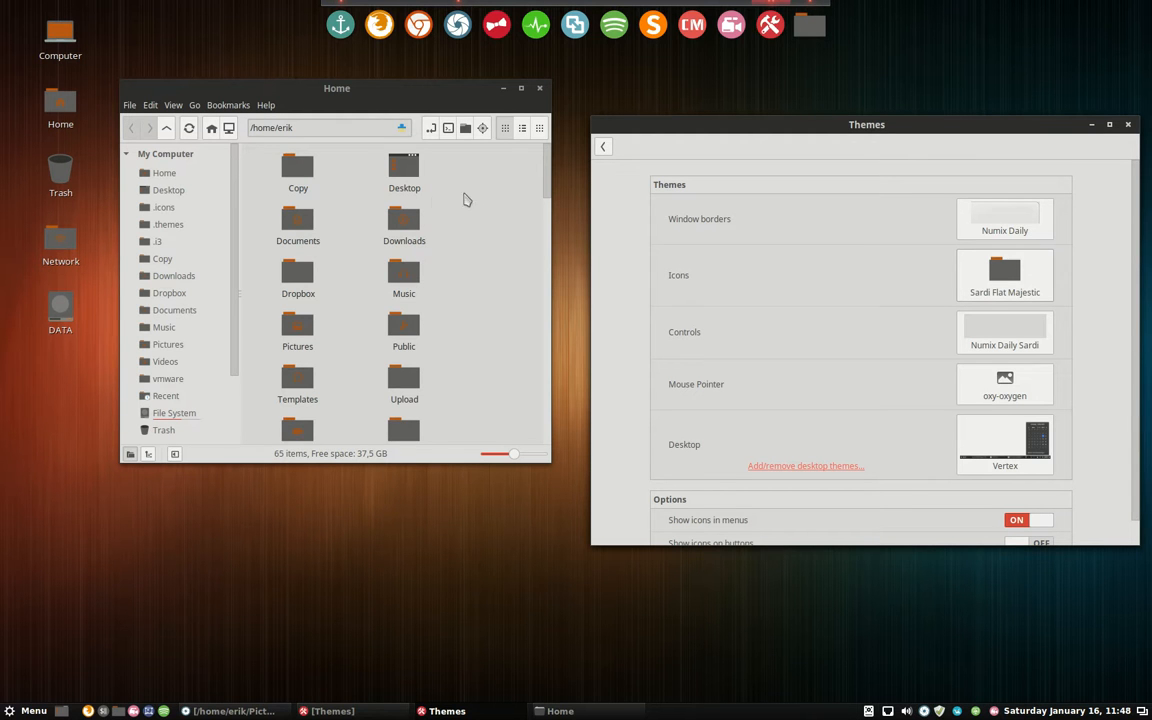
pyautogui.scroll(-3)
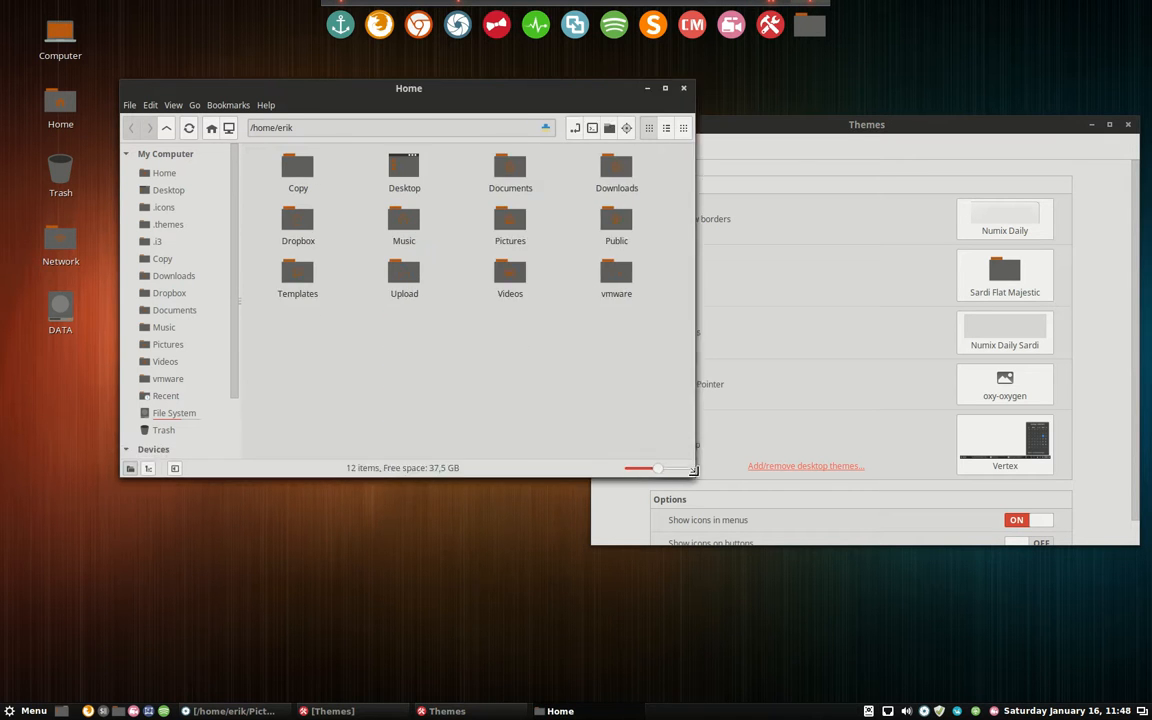
pyautogui.moveTo(408, 88); pyautogui.dragTo(384, 206)
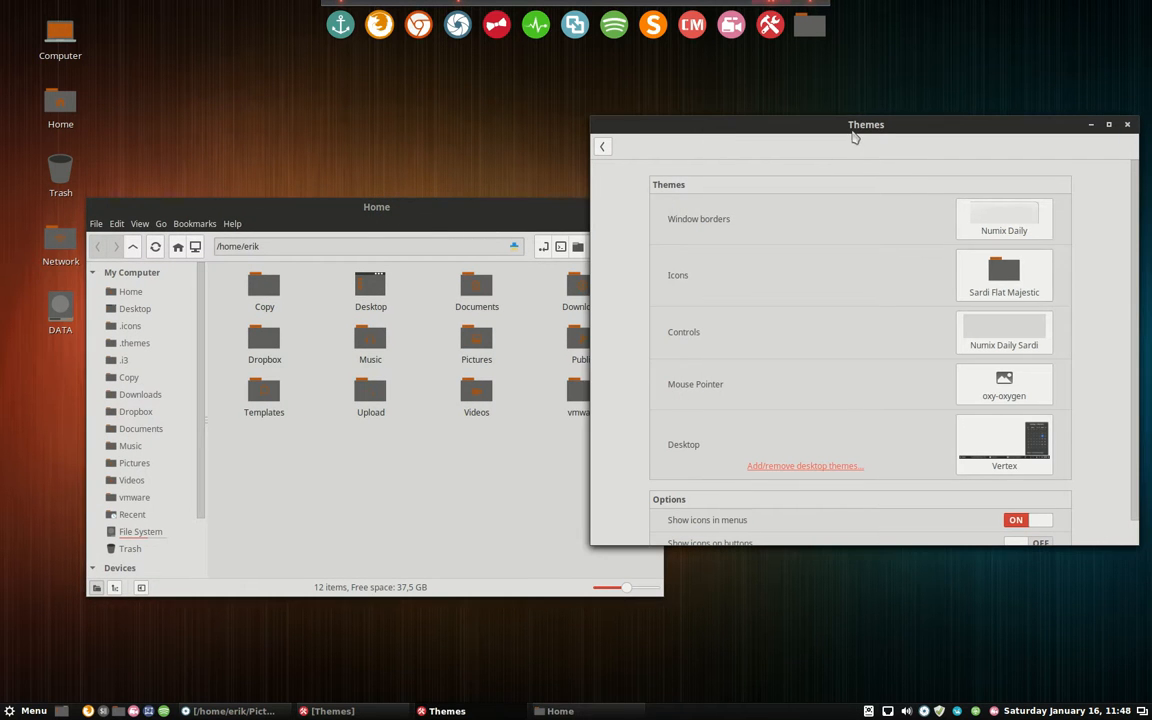
pyautogui.click(1004, 274)
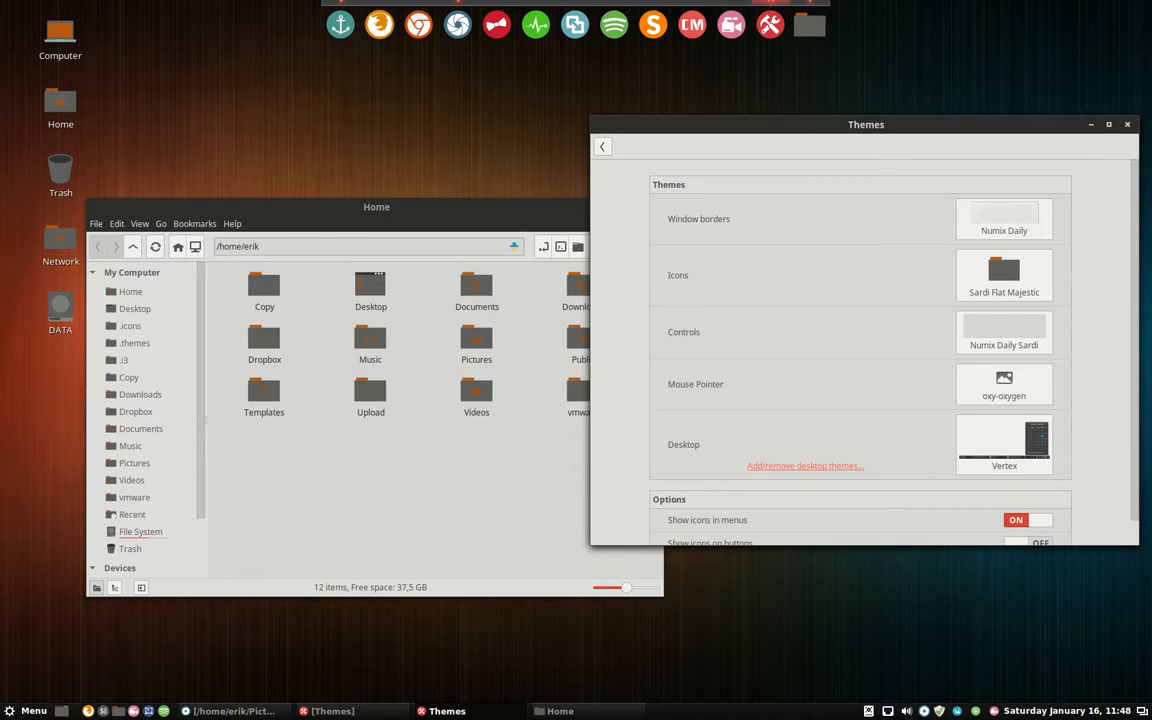
pyautogui.click(1004, 276)
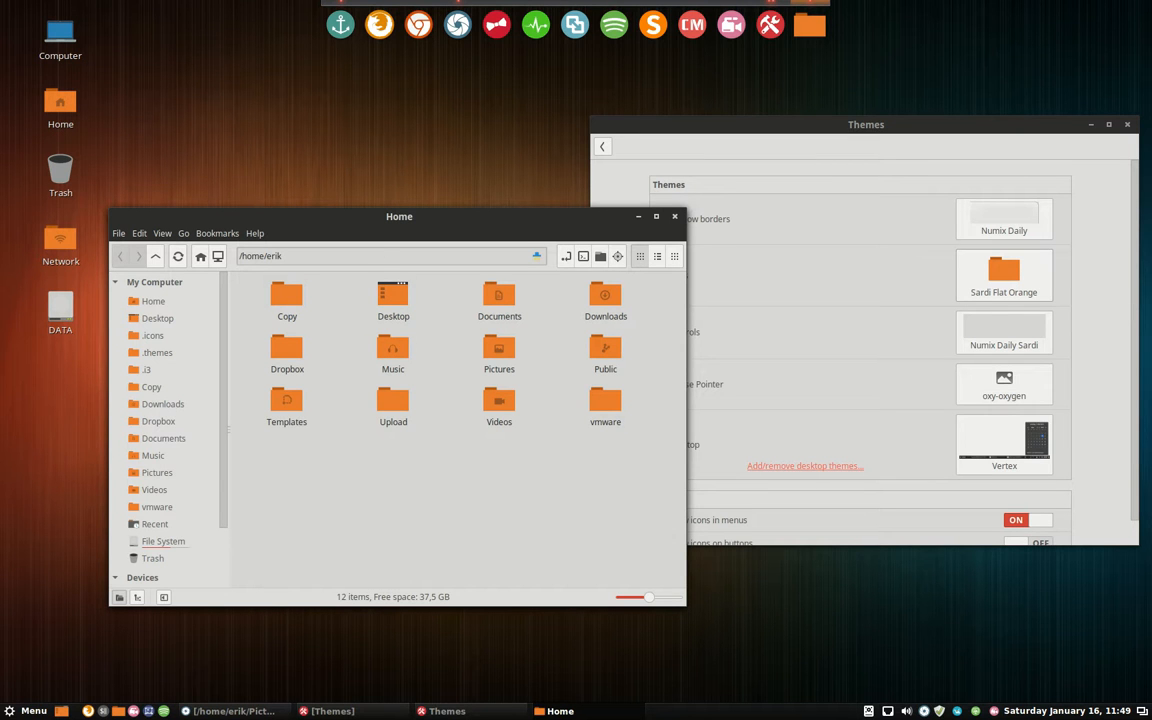
# Apply the Sardi Ghost icon theme and reopen the icon theme list.
pyautogui.click(28, 710)
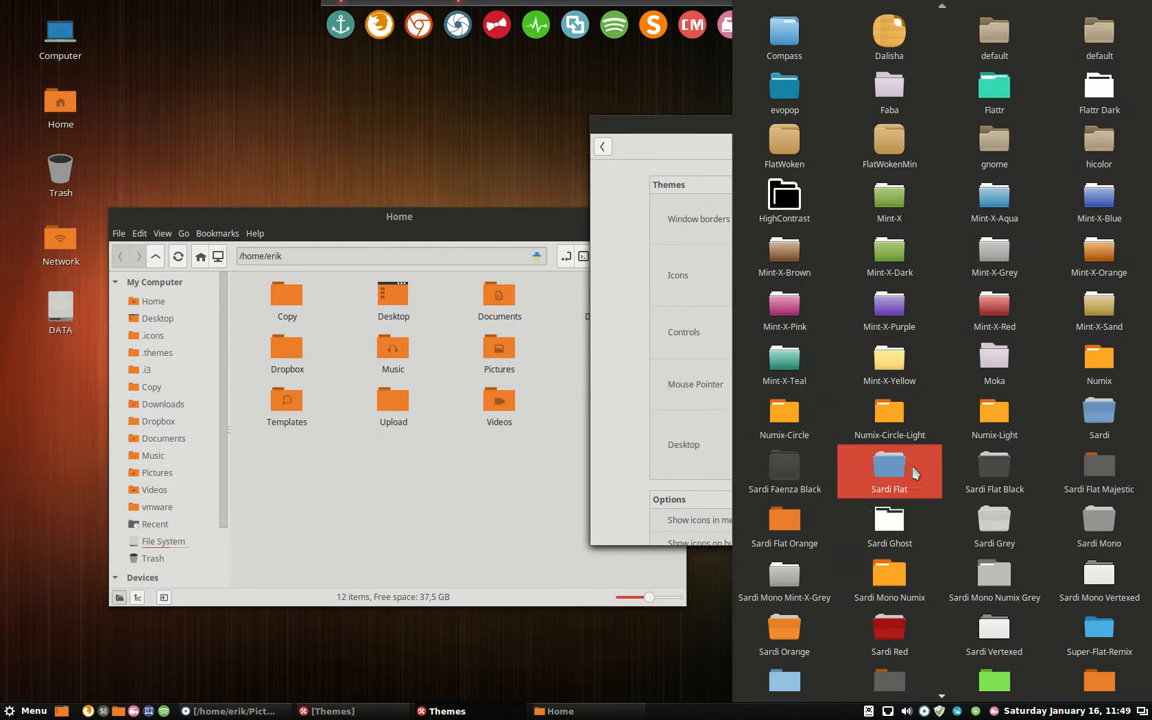
pyautogui.click(888, 518)
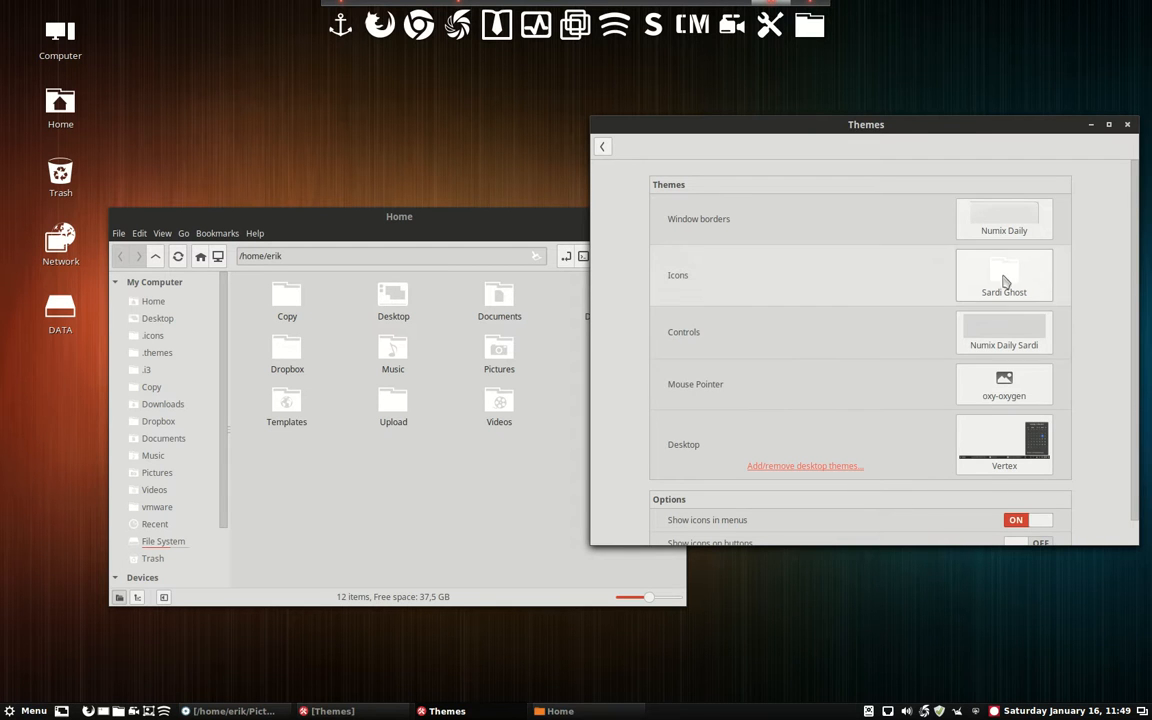
pyautogui.click(1004, 276)
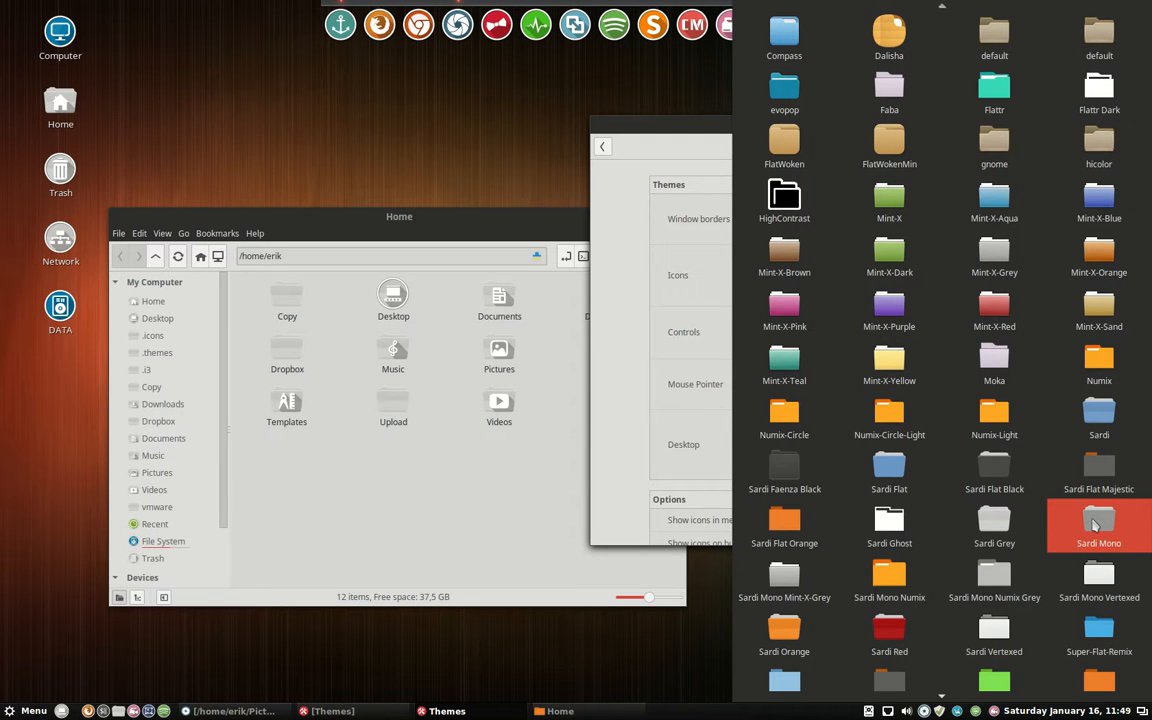
# Apply Sardi Mono, then the grey Sardi Mono Mint-X-Grey variant.
pyautogui.click(1098, 524)
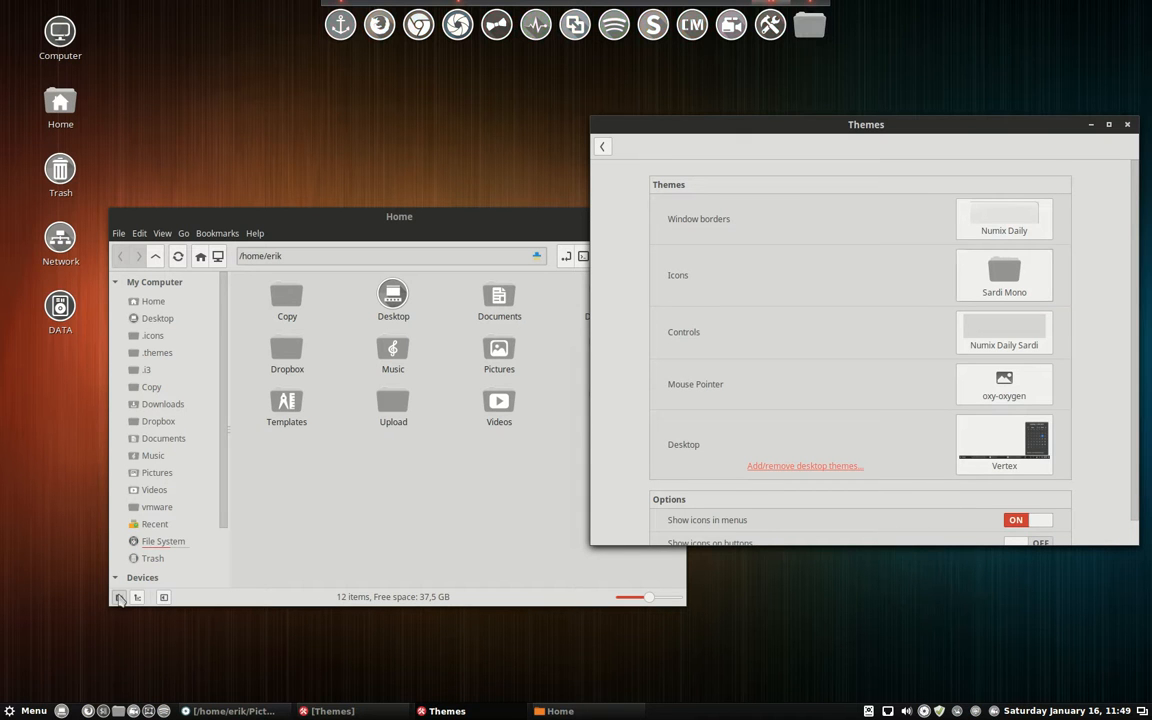
pyautogui.click(28, 710)
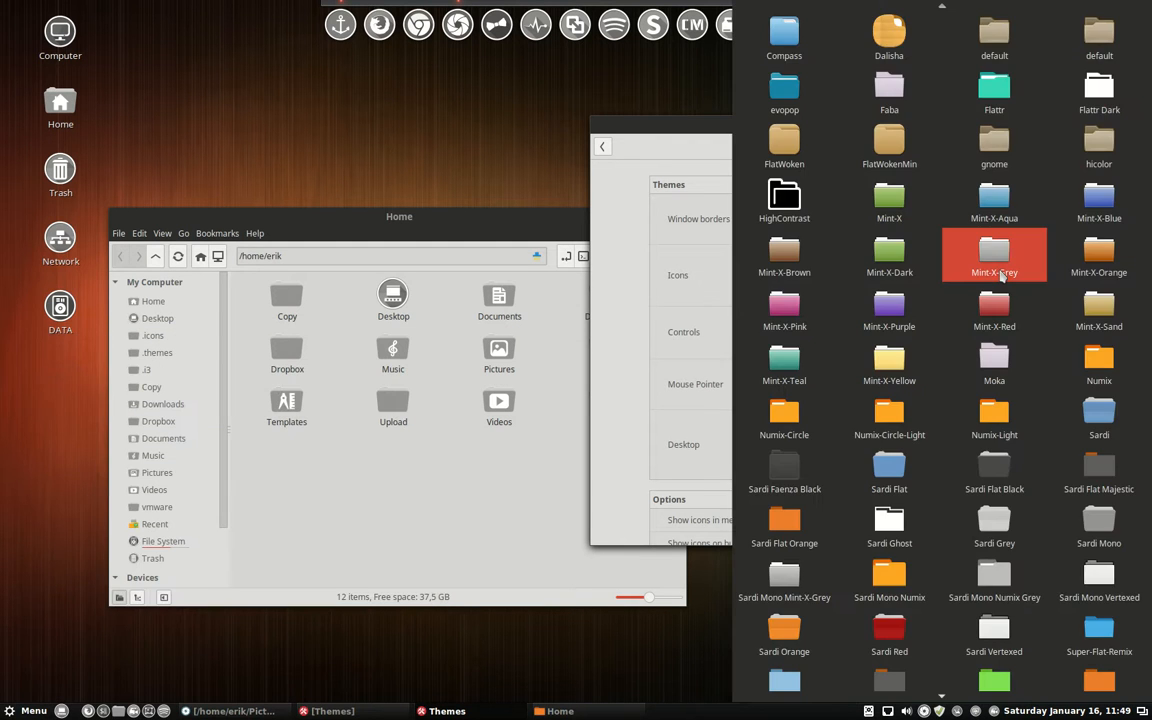
pyautogui.click(994, 524)
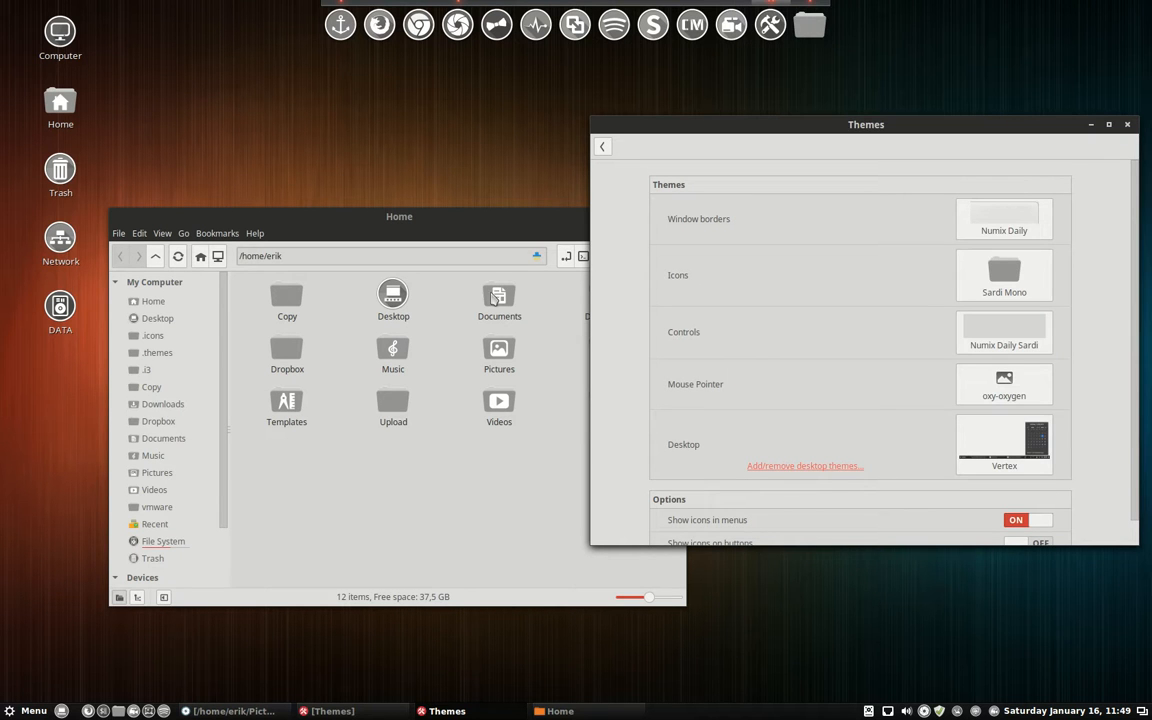
pyautogui.moveTo(412, 316)
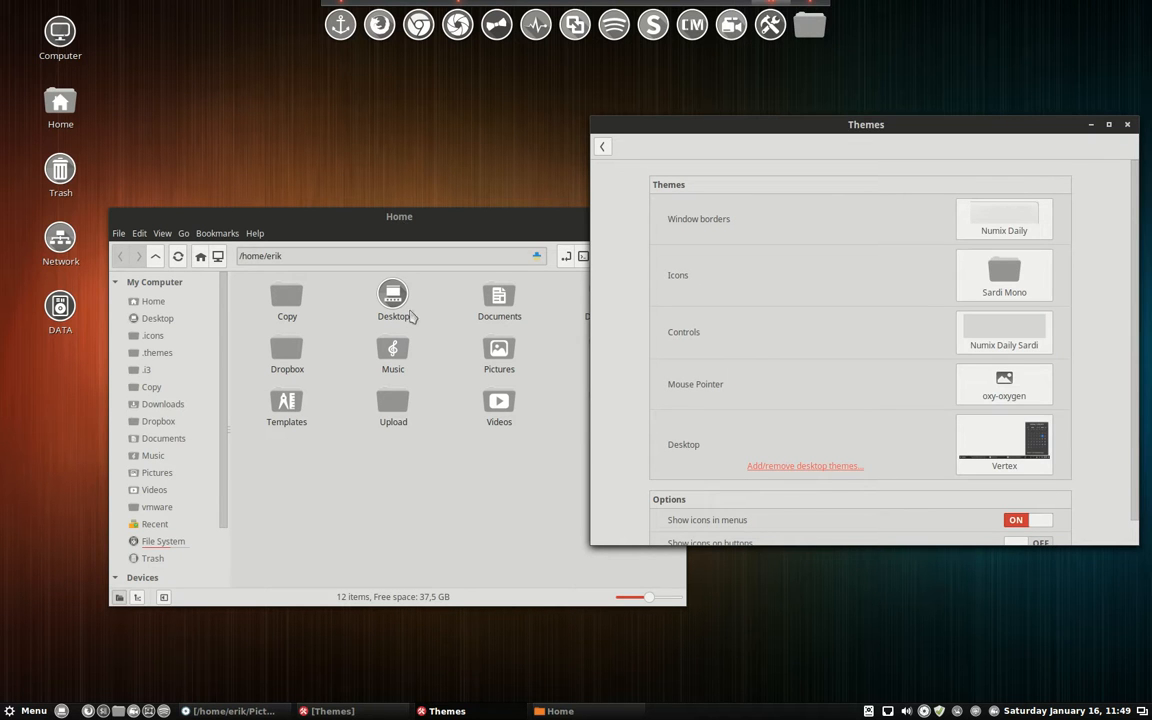
pyautogui.click(1004, 276)
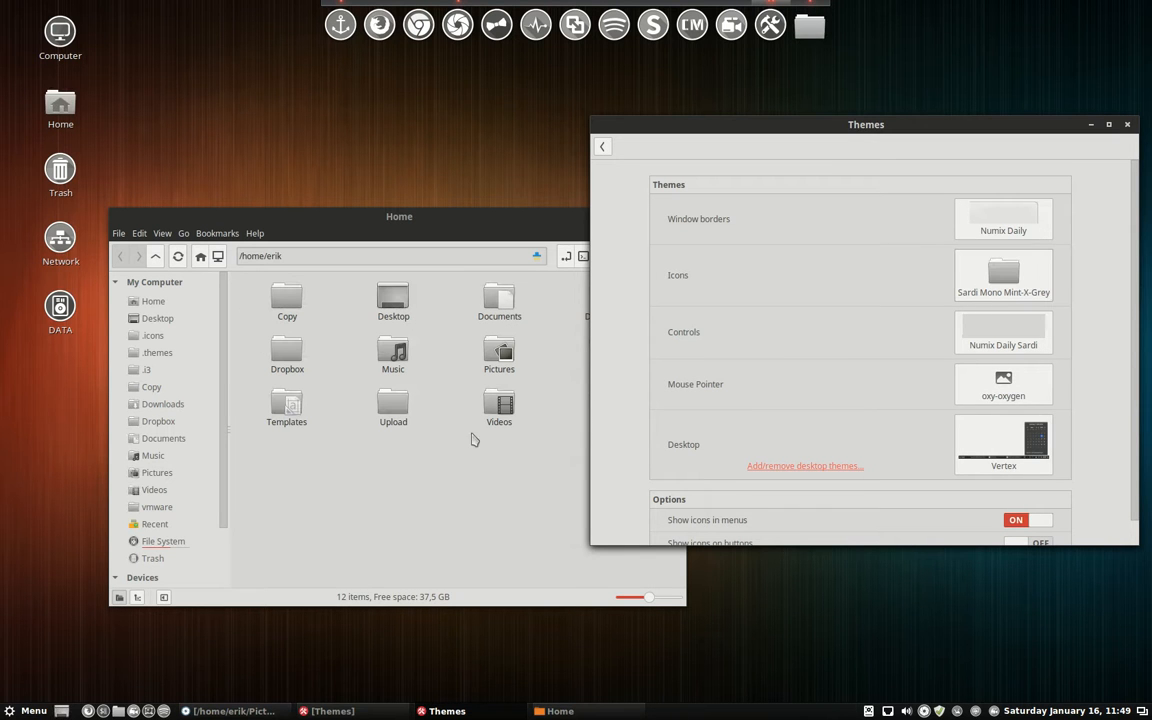
pyautogui.moveTo(512, 528)
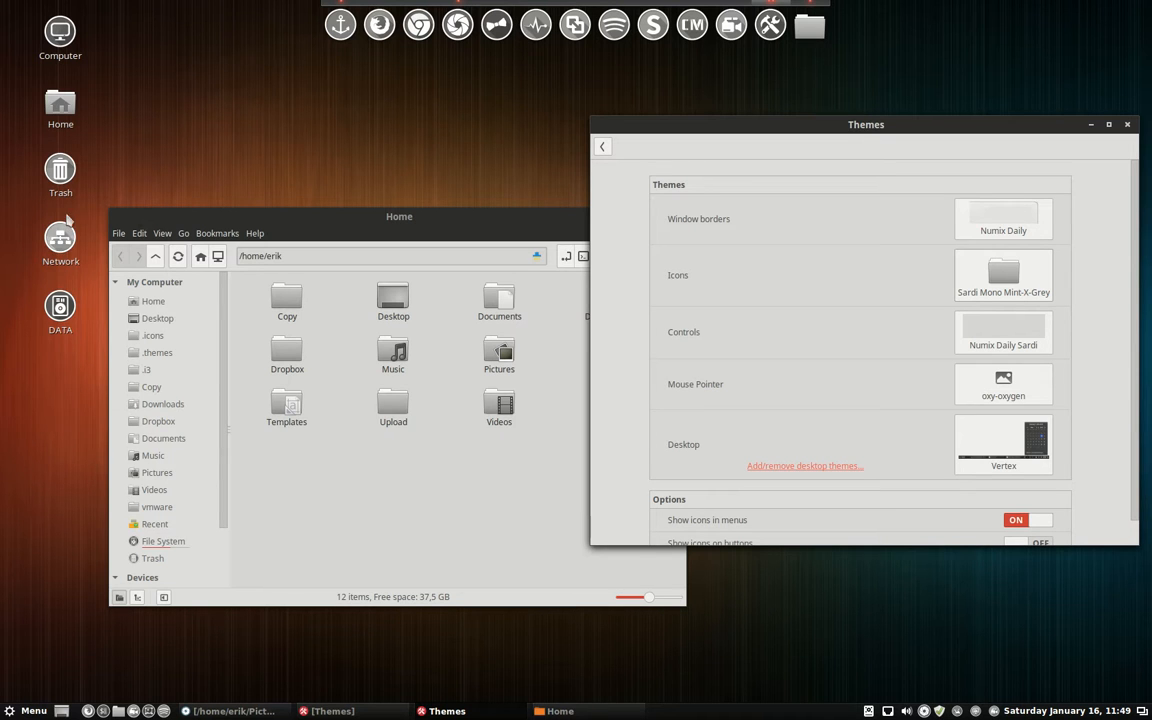
pyautogui.moveTo(188, 70)
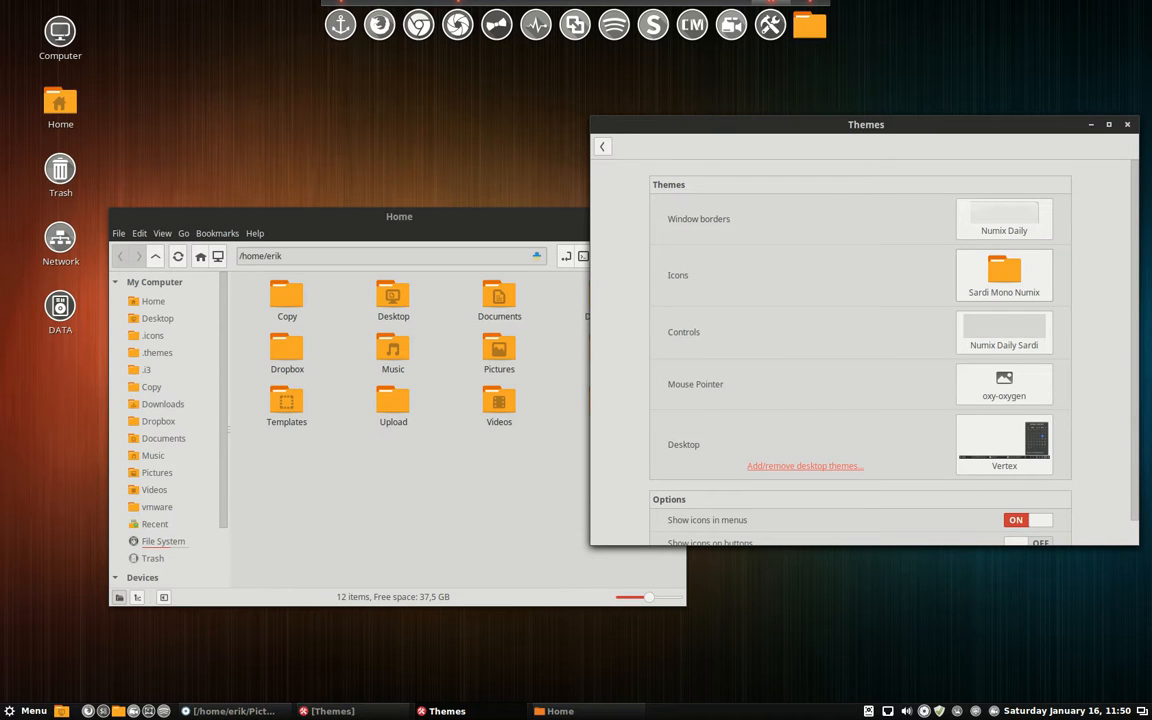
pyautogui.moveTo(652, 24)
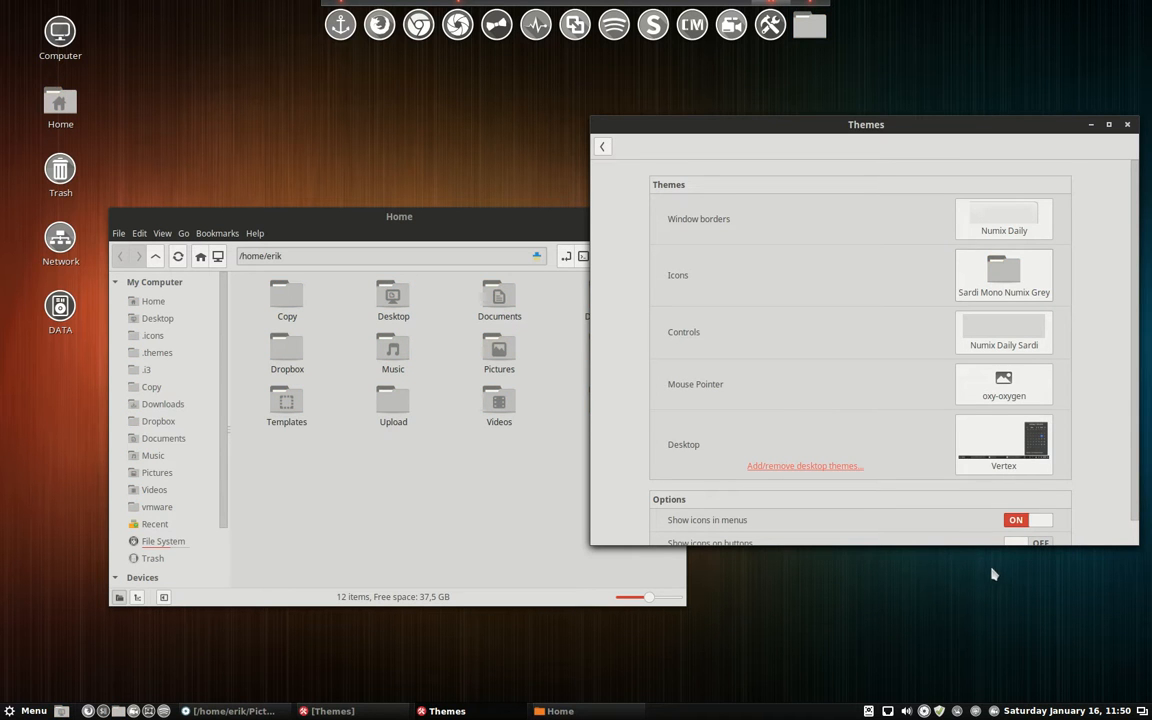
pyautogui.moveTo(424, 520)
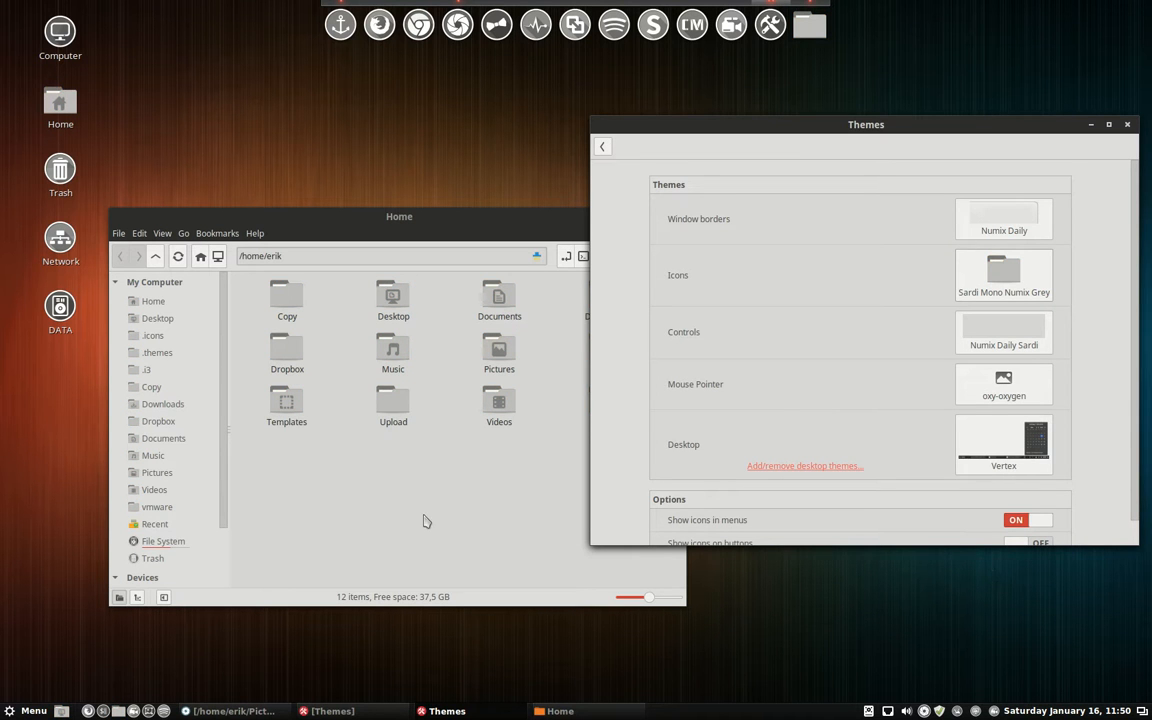
pyautogui.moveTo(98, 676)
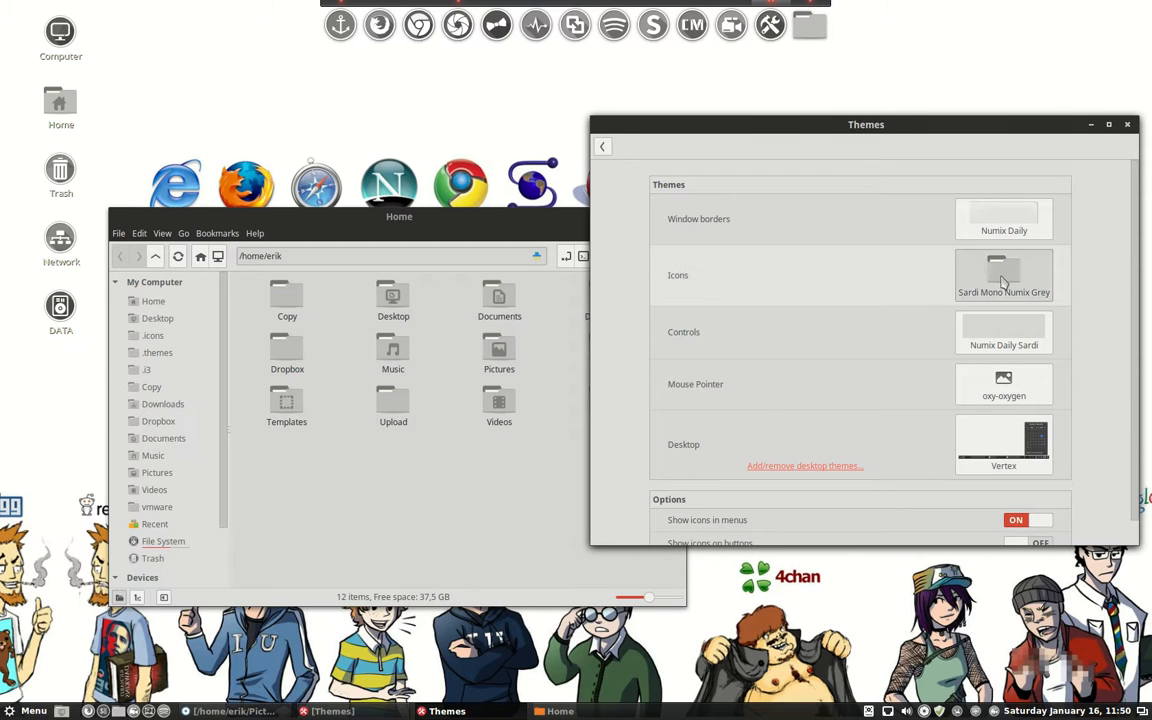
# Apply Sardi Mono Vertexed icons after the Mint-X-Red variant, leaving the picker open.
pyautogui.click(1004, 276)
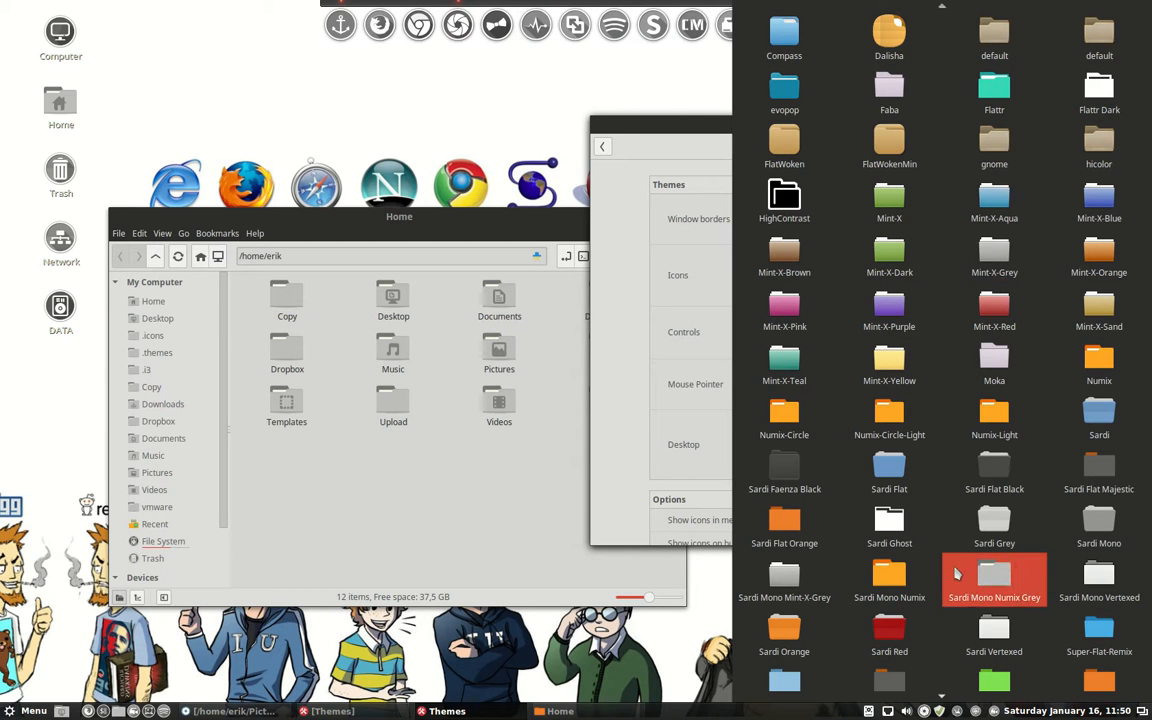
pyautogui.click(994, 578)
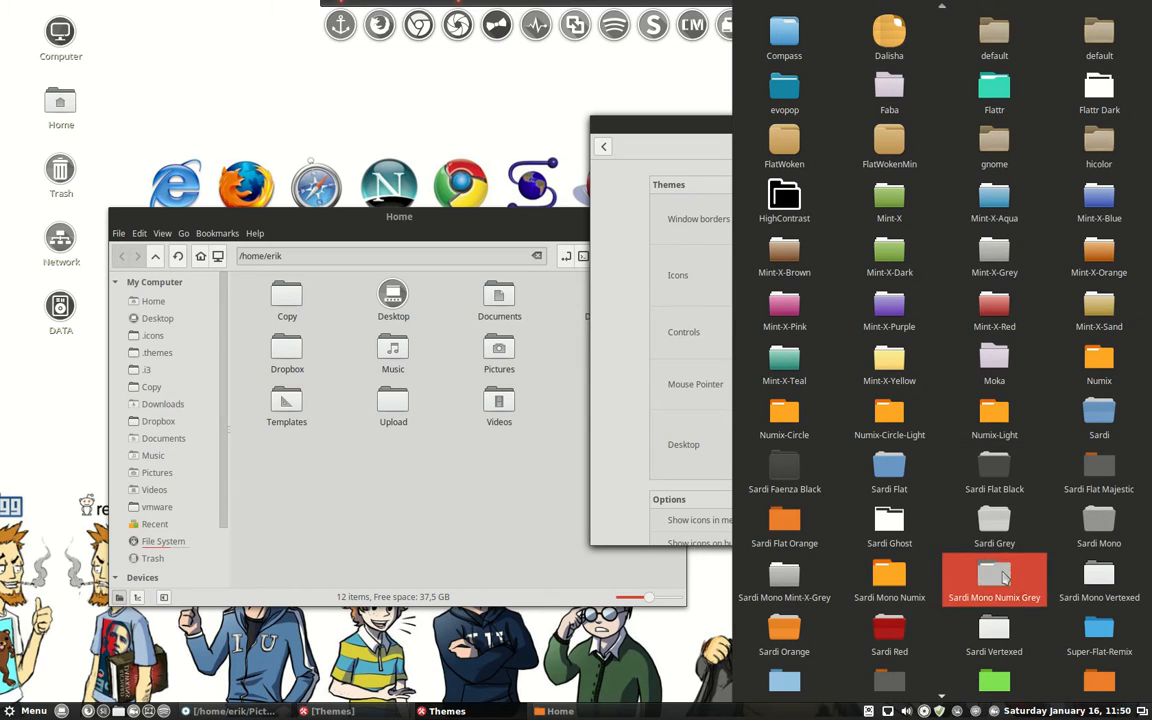
pyautogui.click(994, 636)
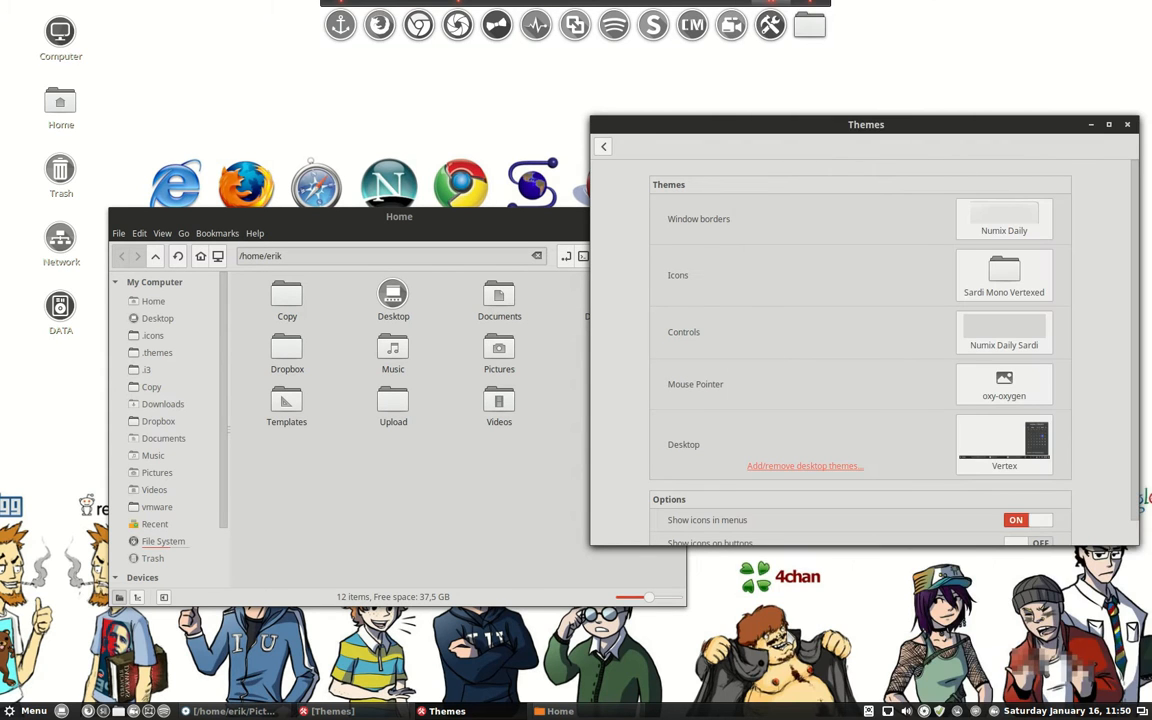
pyautogui.click(1004, 276)
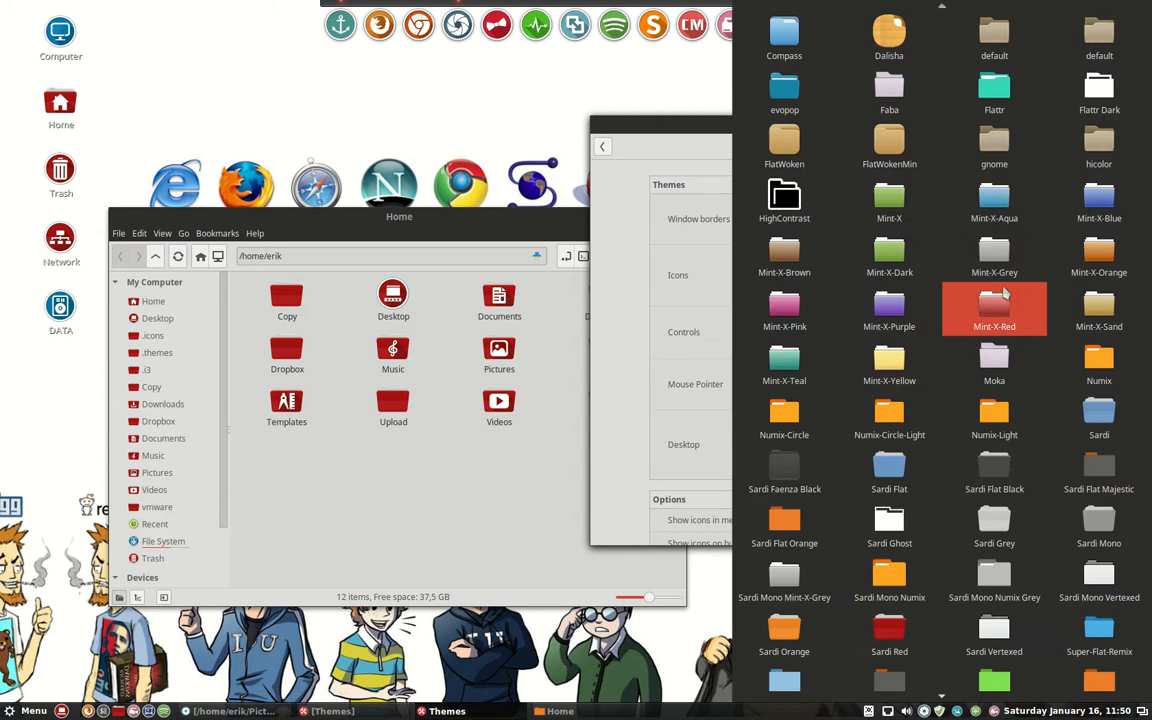
# Apply Sardi Vertexed icons, then pick a Sardi Flat variant from the reopened list.
pyautogui.click(994, 632)
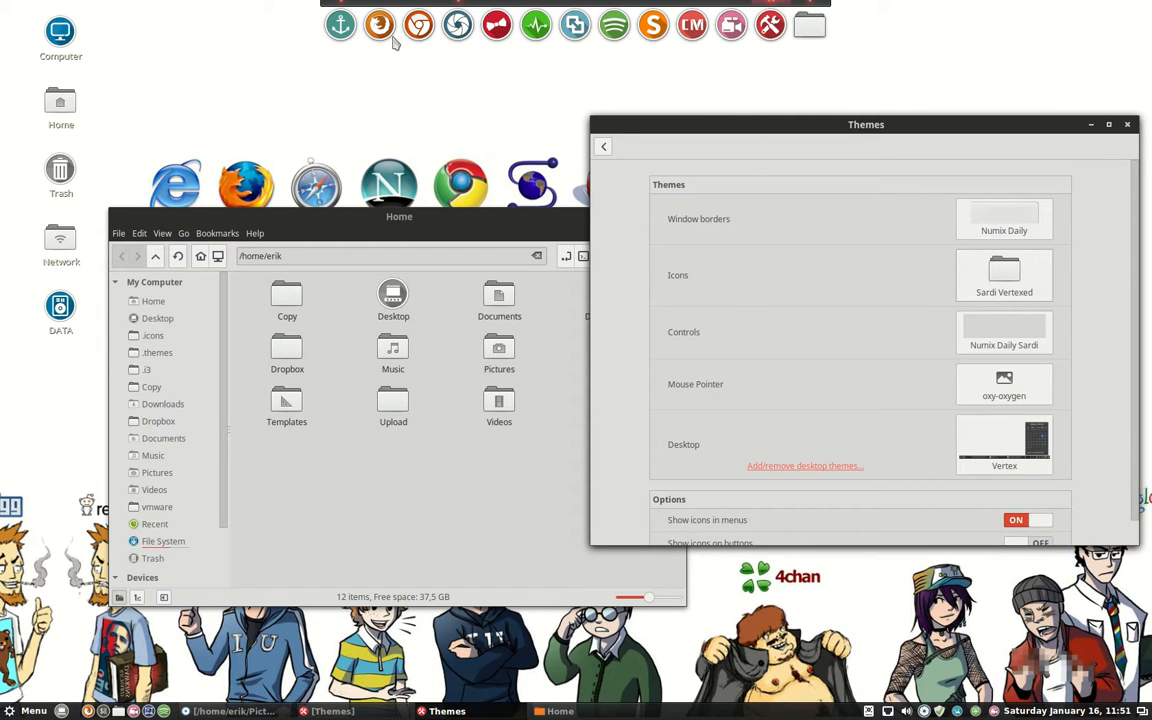
pyautogui.moveTo(770, 24)
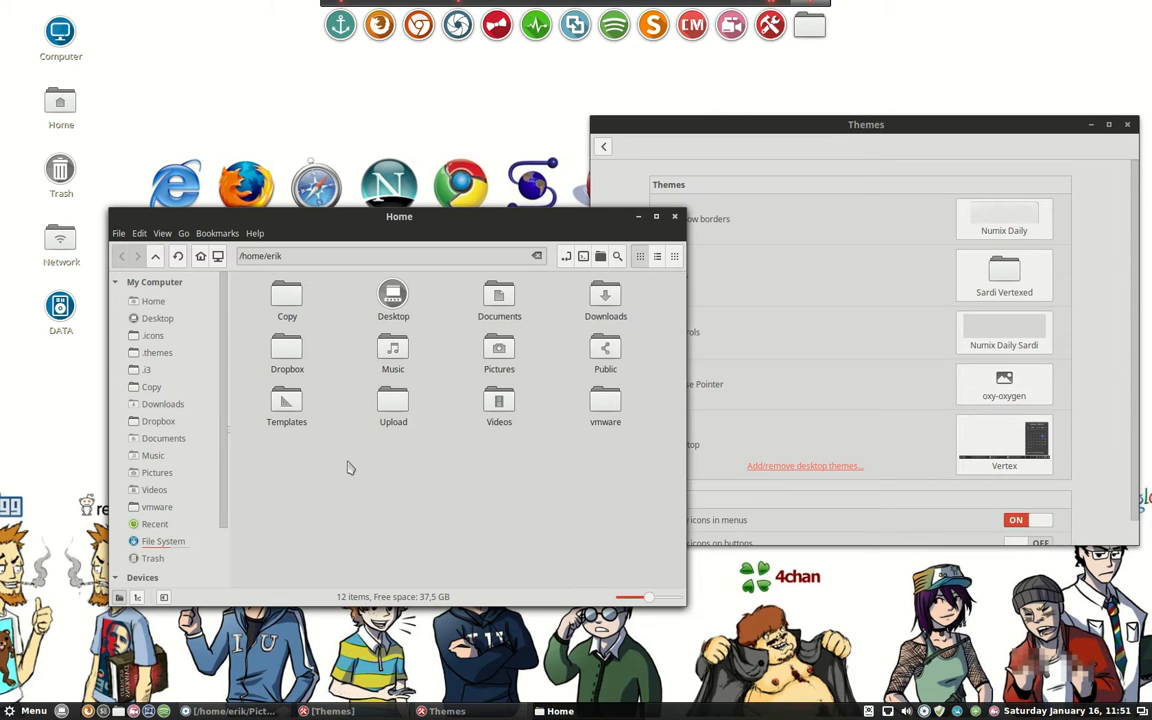
pyautogui.moveTo(532, 520)
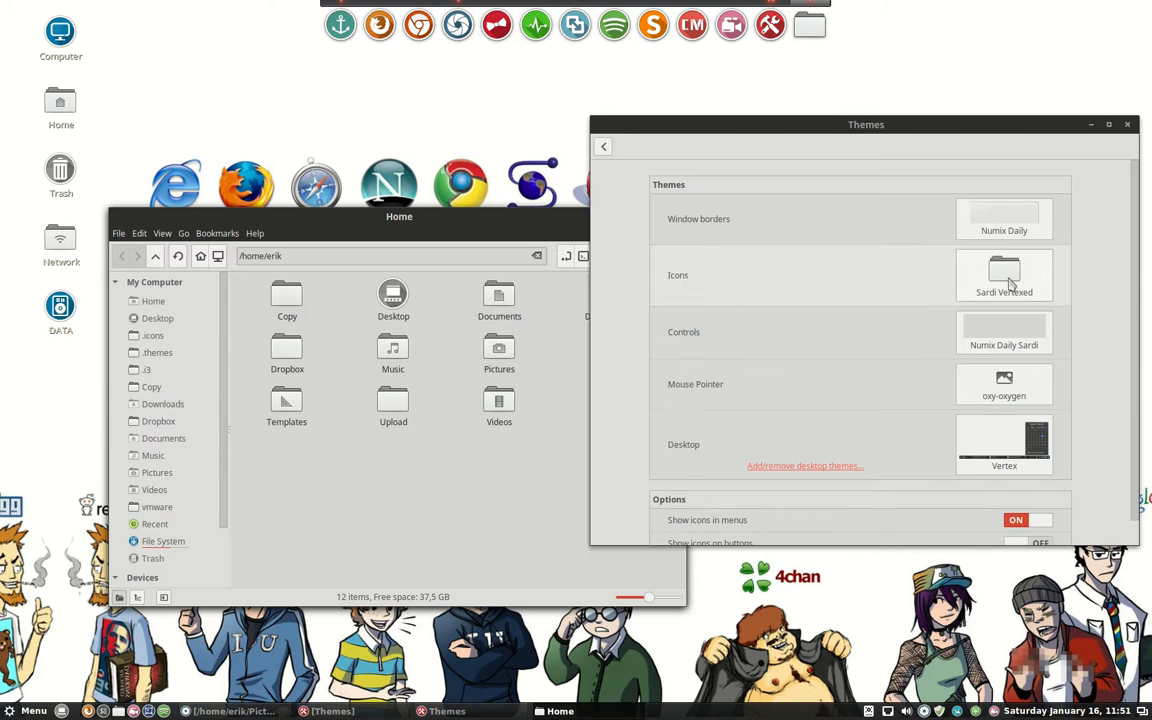
pyautogui.click(1004, 276)
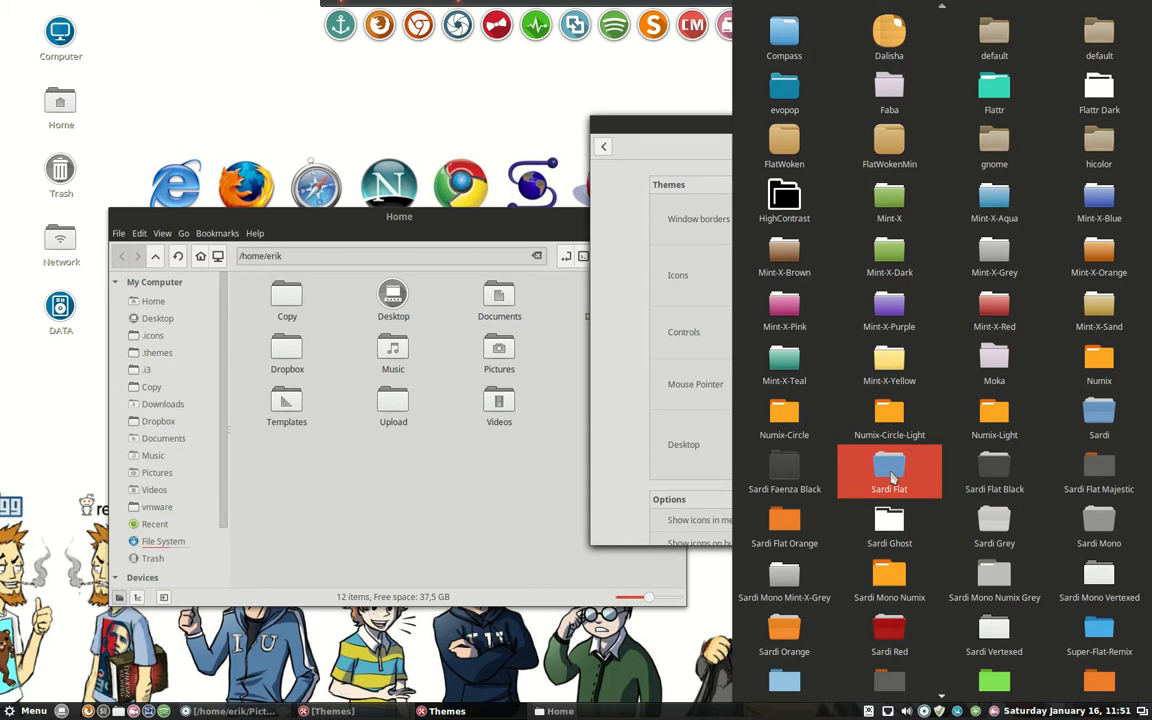
pyautogui.click(1100, 470)
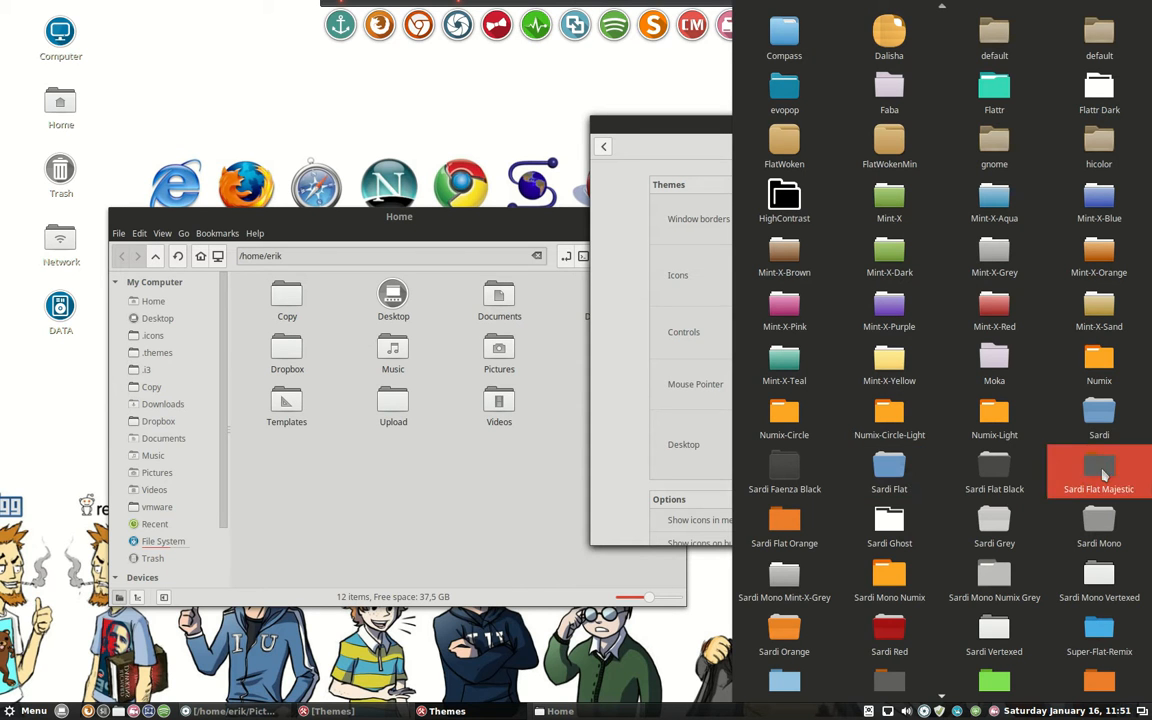